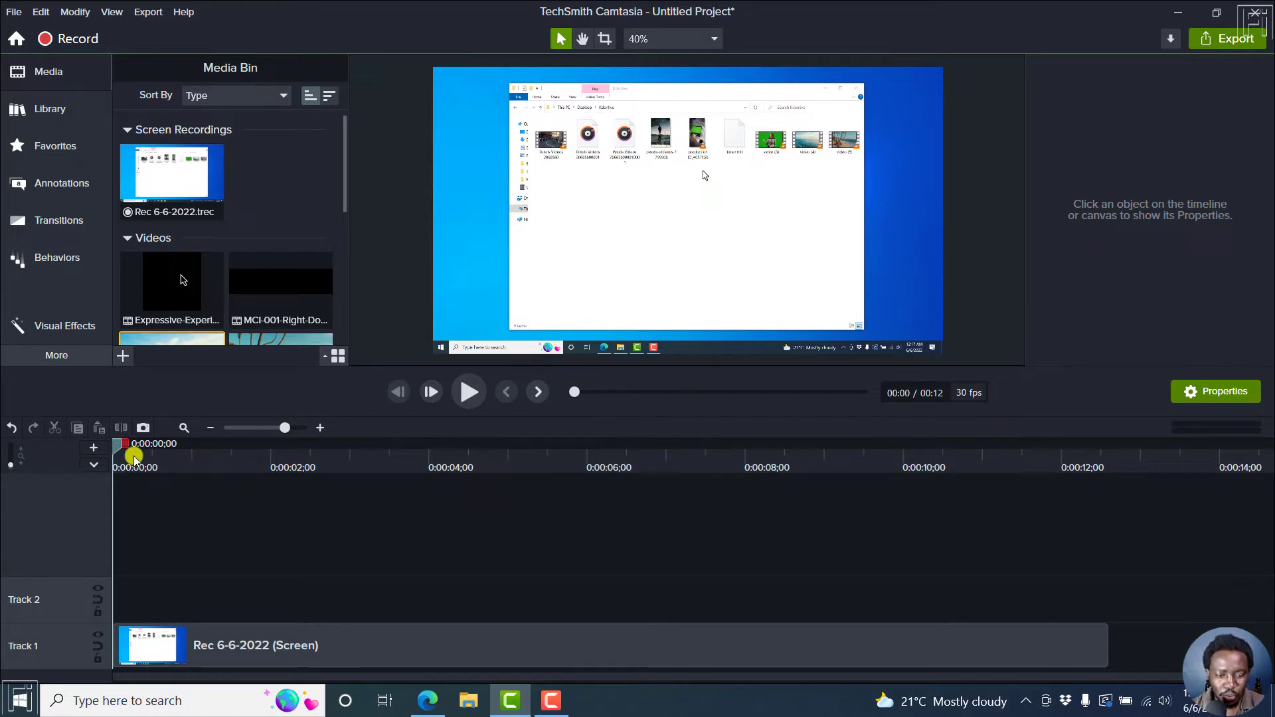
Select the Rec 6-6-2022 clip on Track 1 to view its scale, opacity, rotation and position.
{"action": "left_click", "coordinate": [256, 644]}
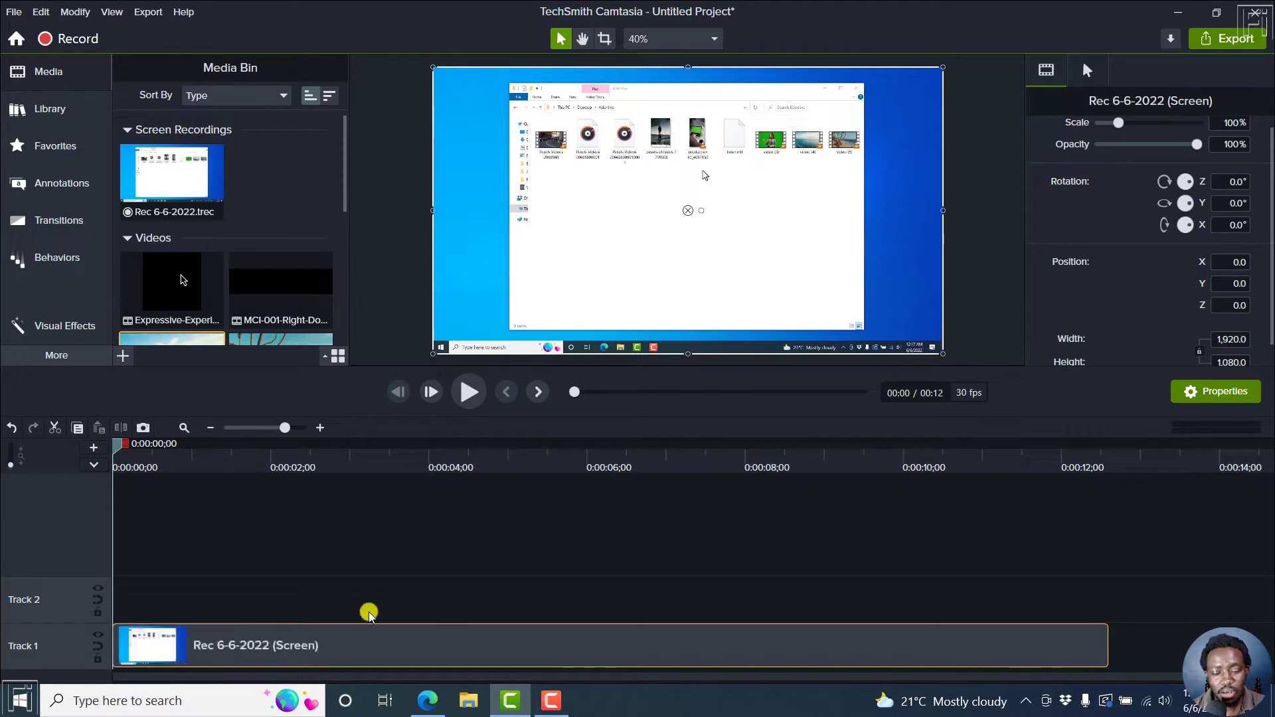
{"action": "mouse_move", "coordinate": [275, 584]}
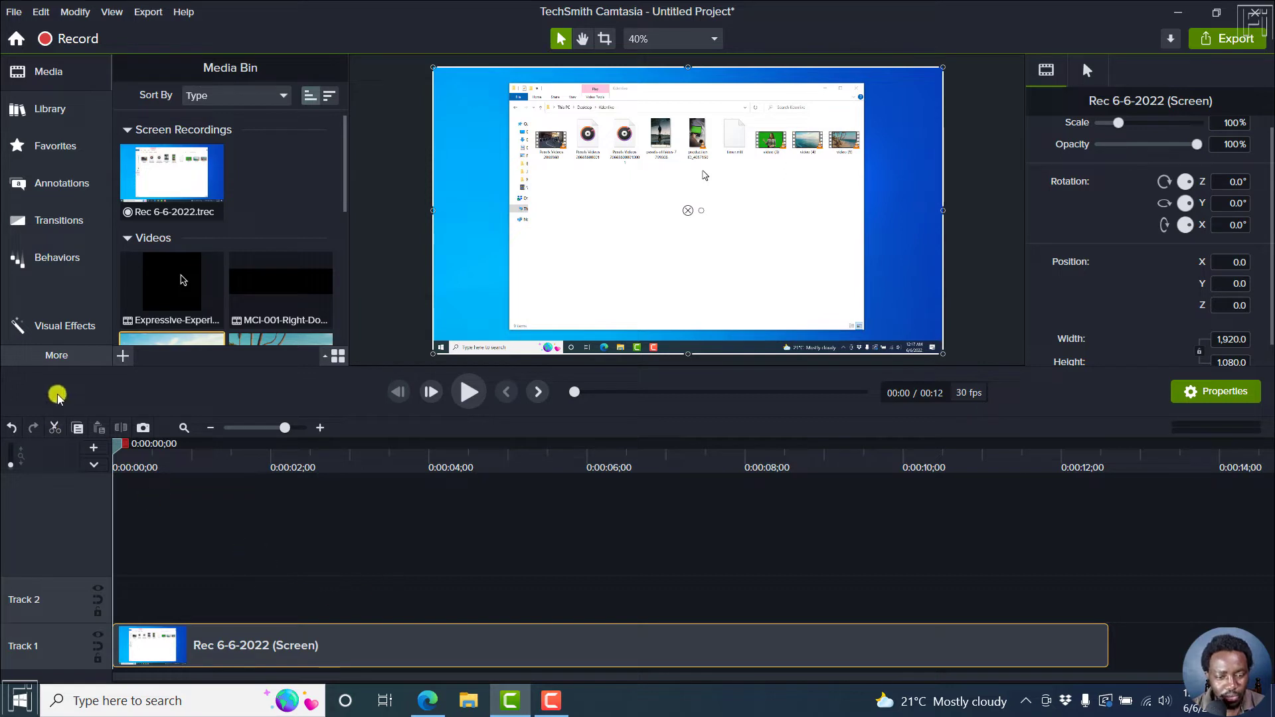
Show the Cursor Effects collection from the More tool list.
{"action": "left_click", "coordinate": [56, 356]}
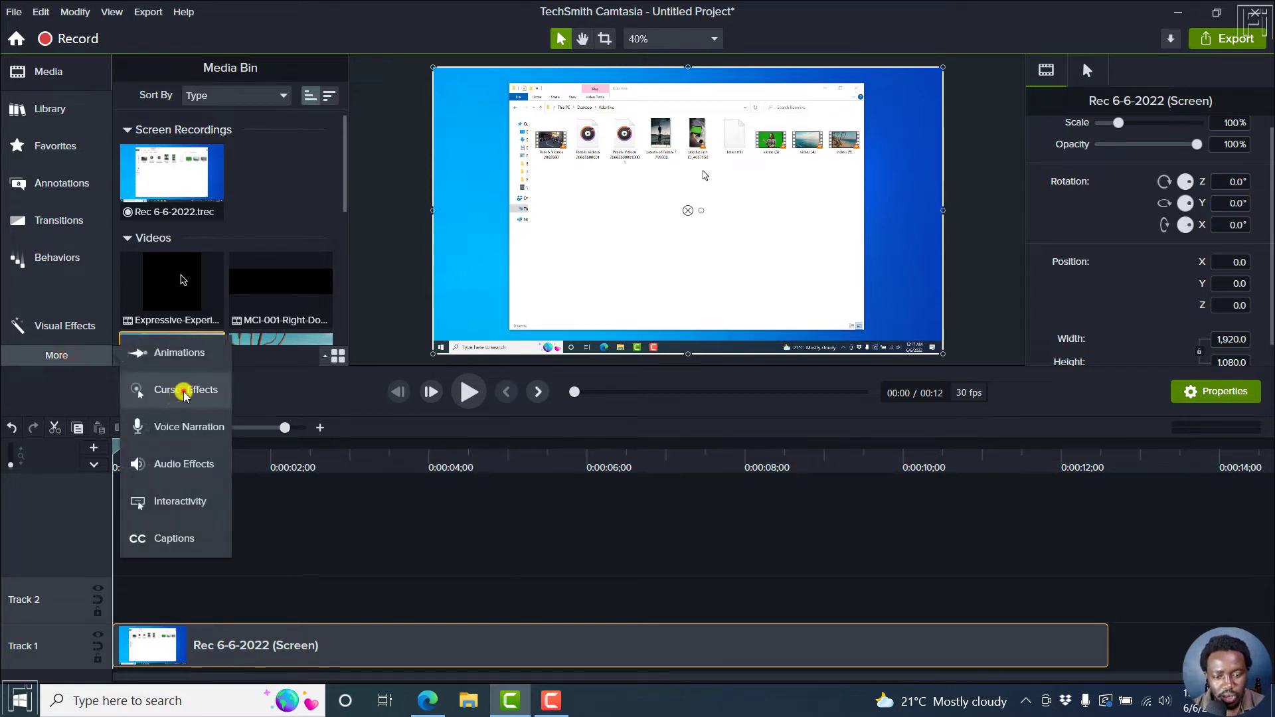
{"action": "left_click", "coordinate": [185, 388]}
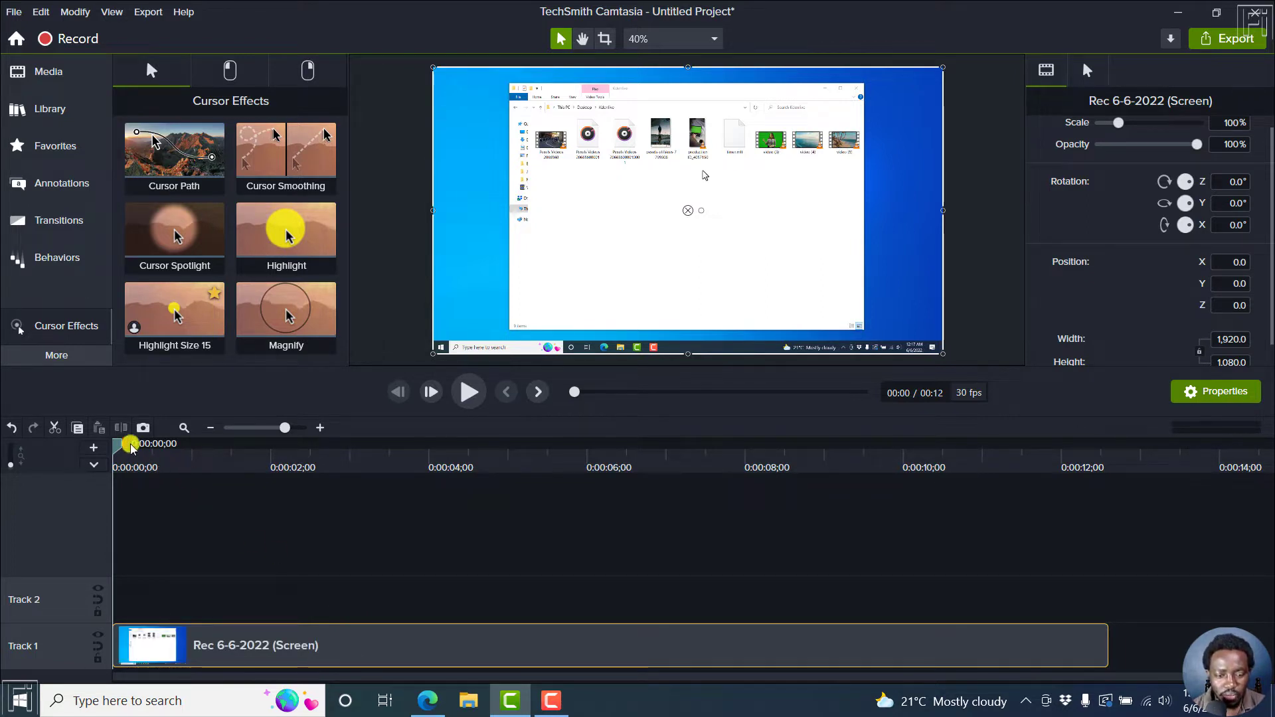
Trim the recording down to a single three-second section on Track 1.
{"action": "left_click_drag", "start_coordinate": [130, 443], "coordinate": [171, 443]}
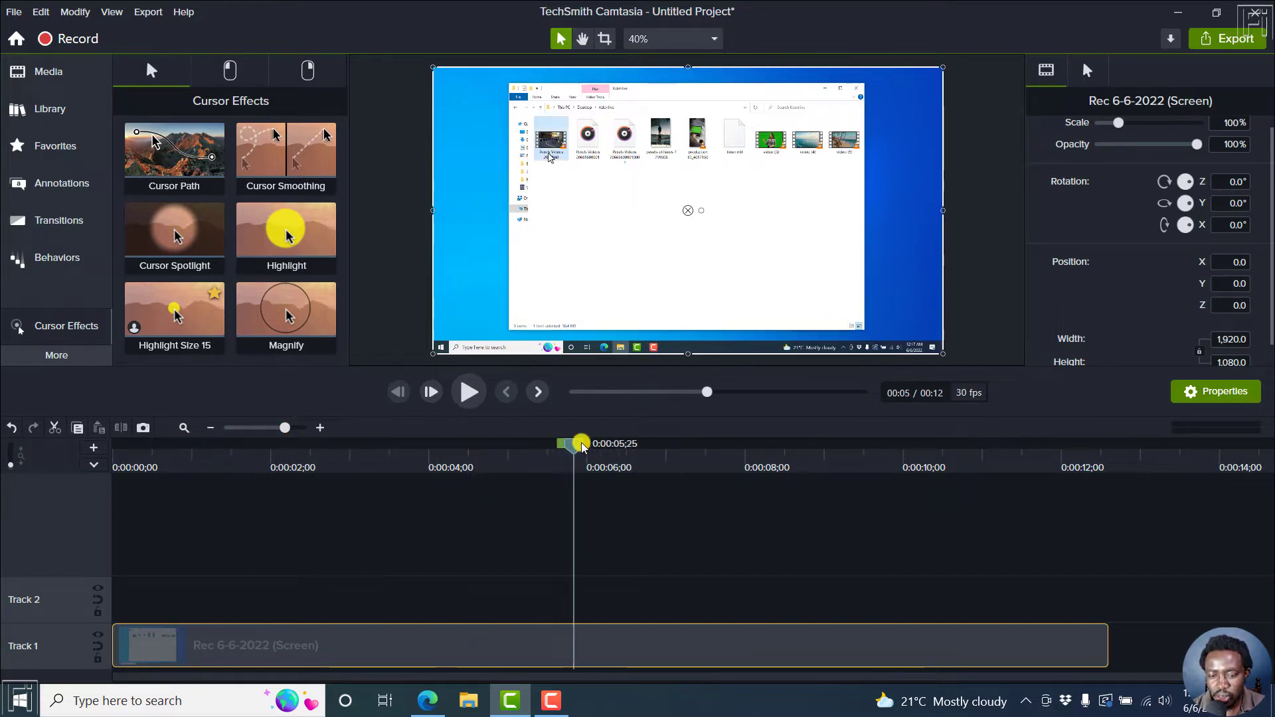
{"action": "left_click_drag", "start_coordinate": [579, 443], "coordinate": [506, 443]}
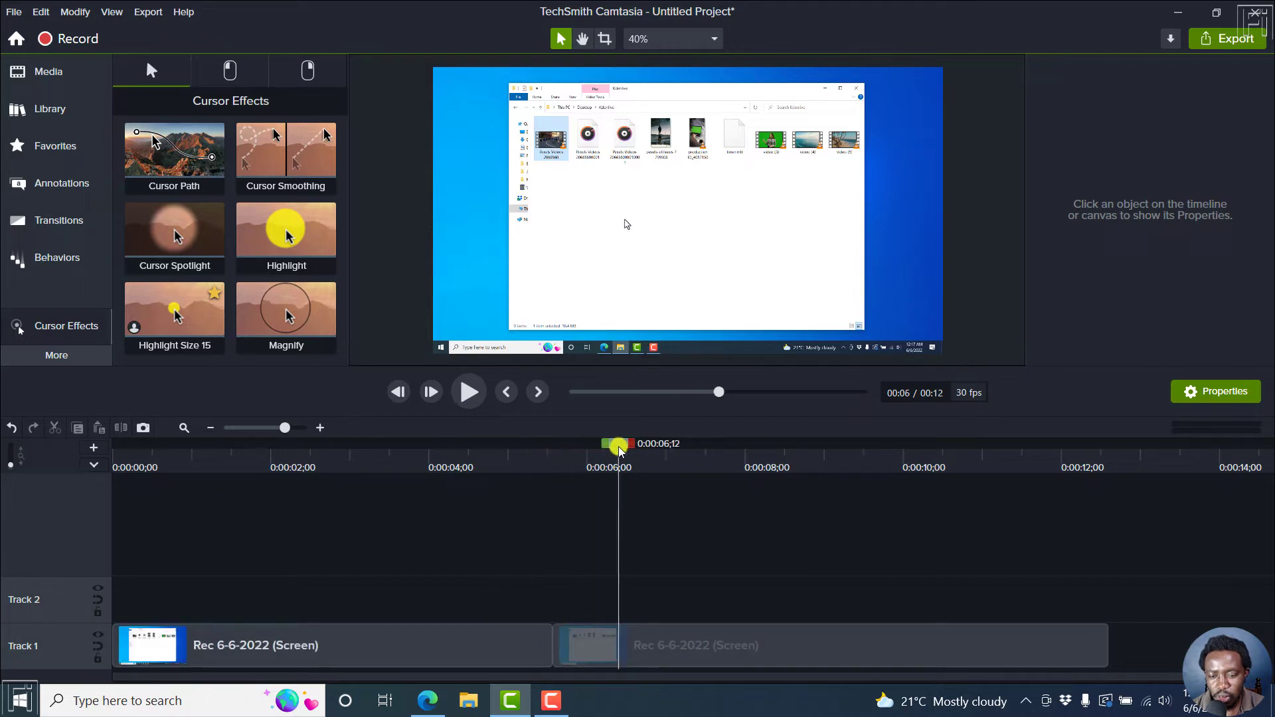
{"action": "left_click_drag", "start_coordinate": [618, 443], "coordinate": [764, 443]}
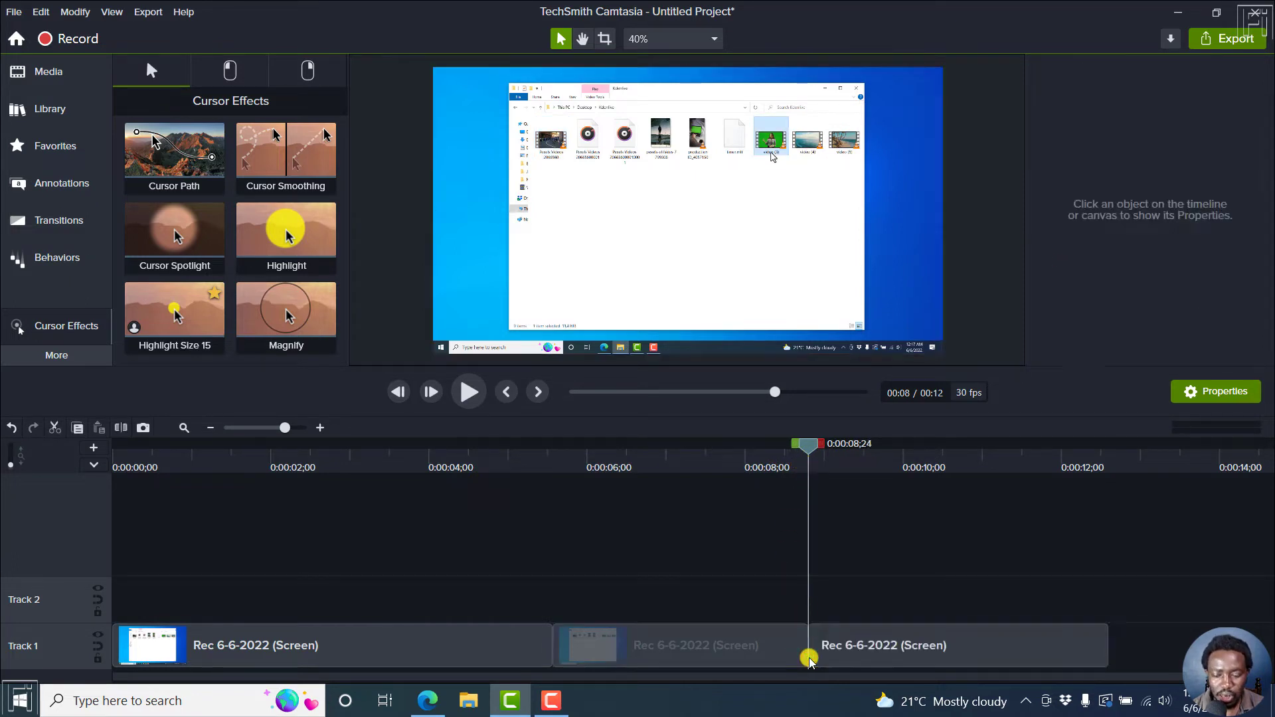
{"action": "left_click", "coordinate": [678, 645]}
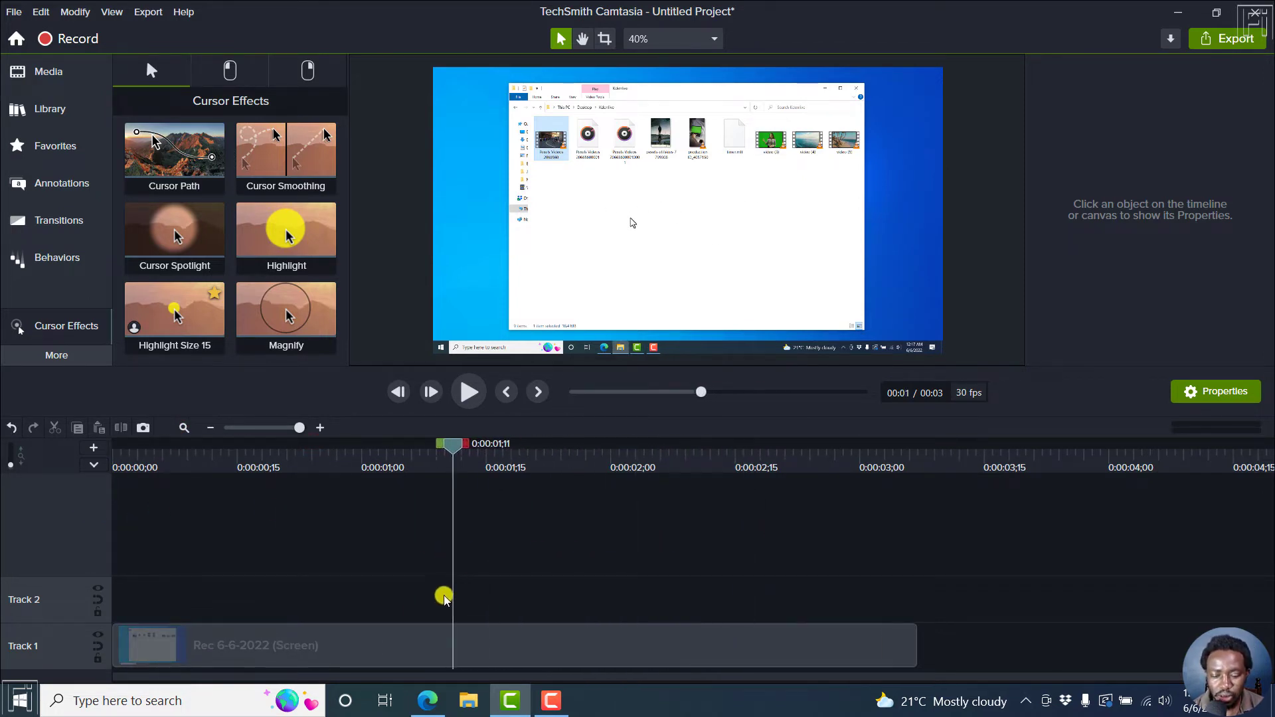
Start cursor path editing for the trimmed clip from its cursor properties.
{"action": "left_click", "coordinate": [423, 645]}
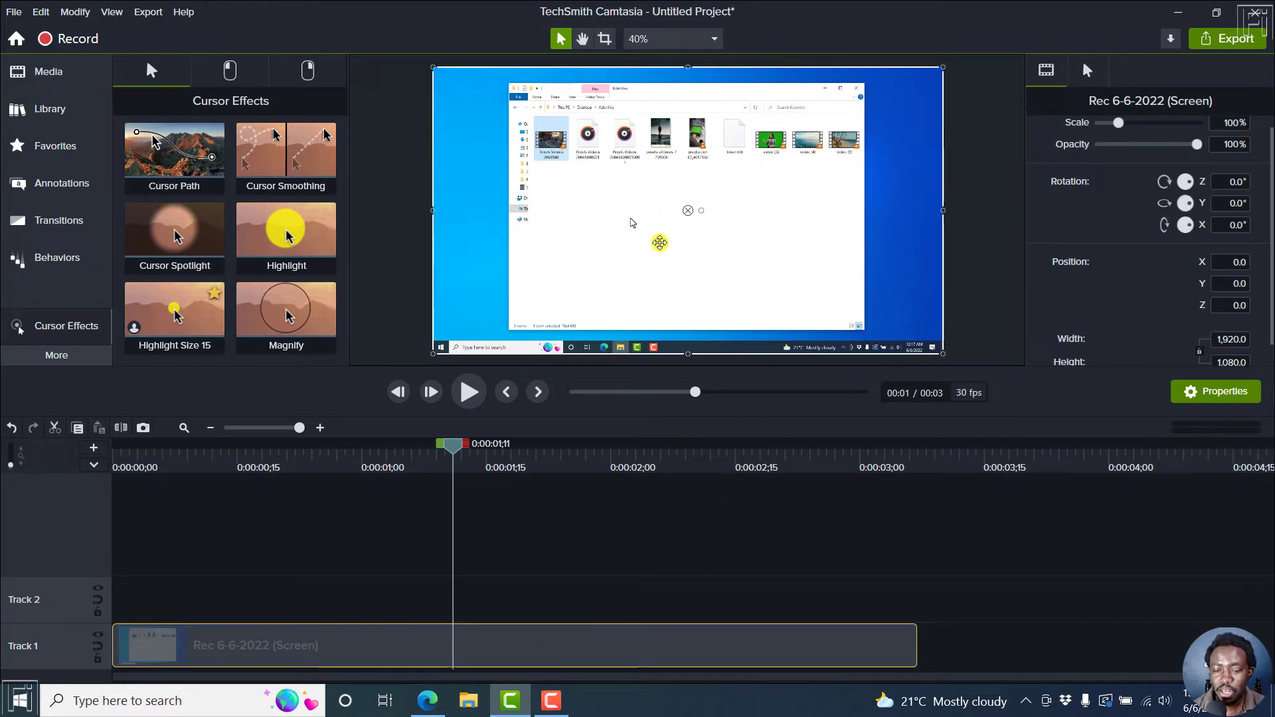
{"action": "left_click_drag", "start_coordinate": [659, 242], "coordinate": [613, 303]}
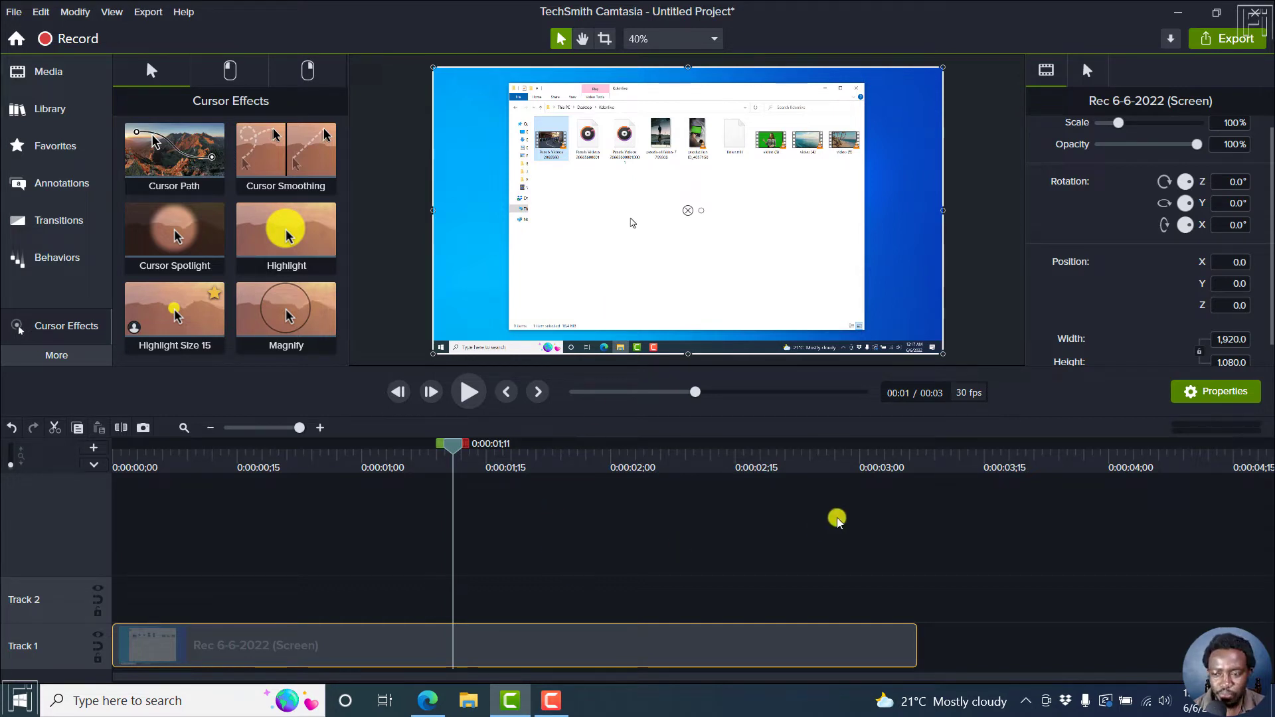
{"action": "mouse_move", "coordinate": [434, 659]}
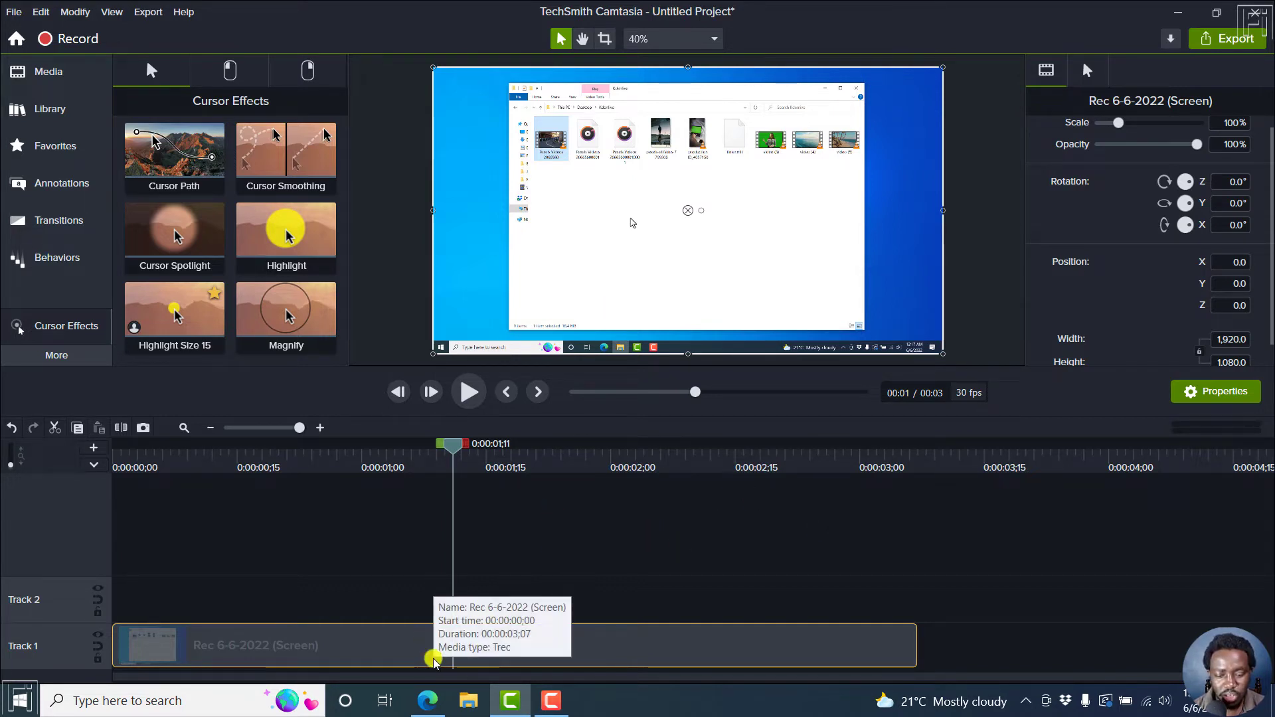
{"action": "left_click", "coordinate": [1087, 71]}
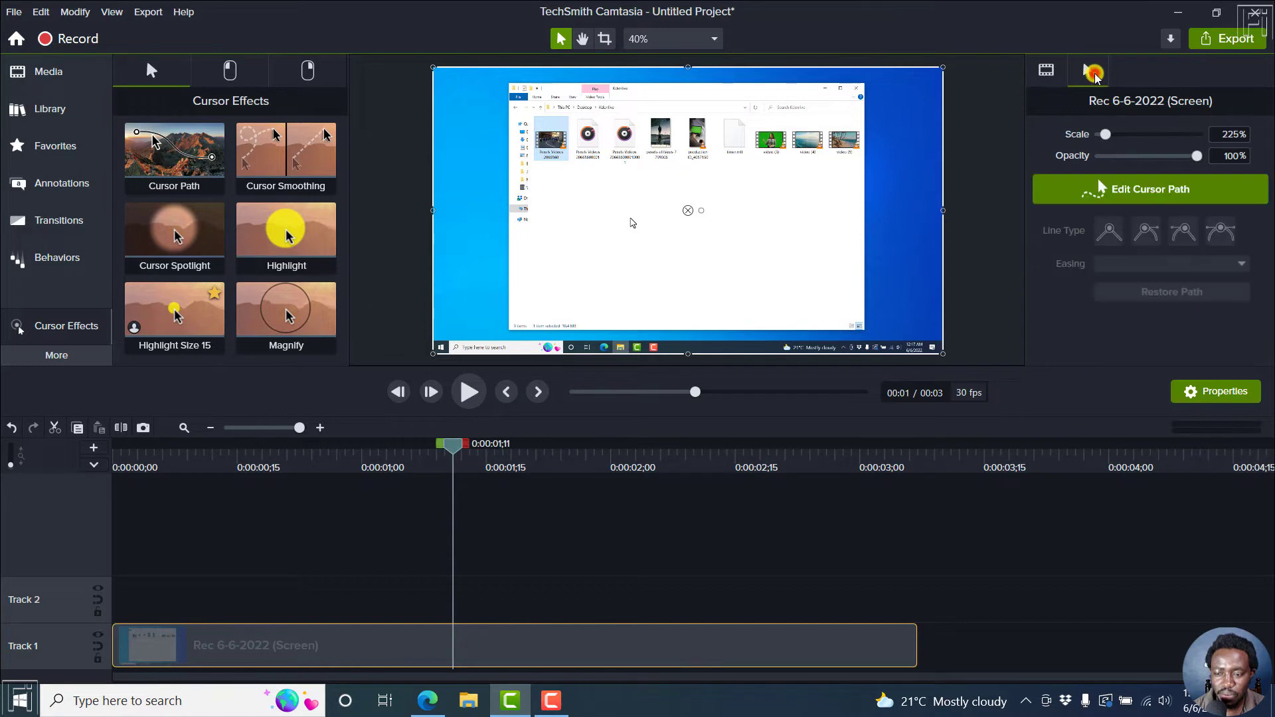
{"action": "mouse_move", "coordinate": [1149, 189]}
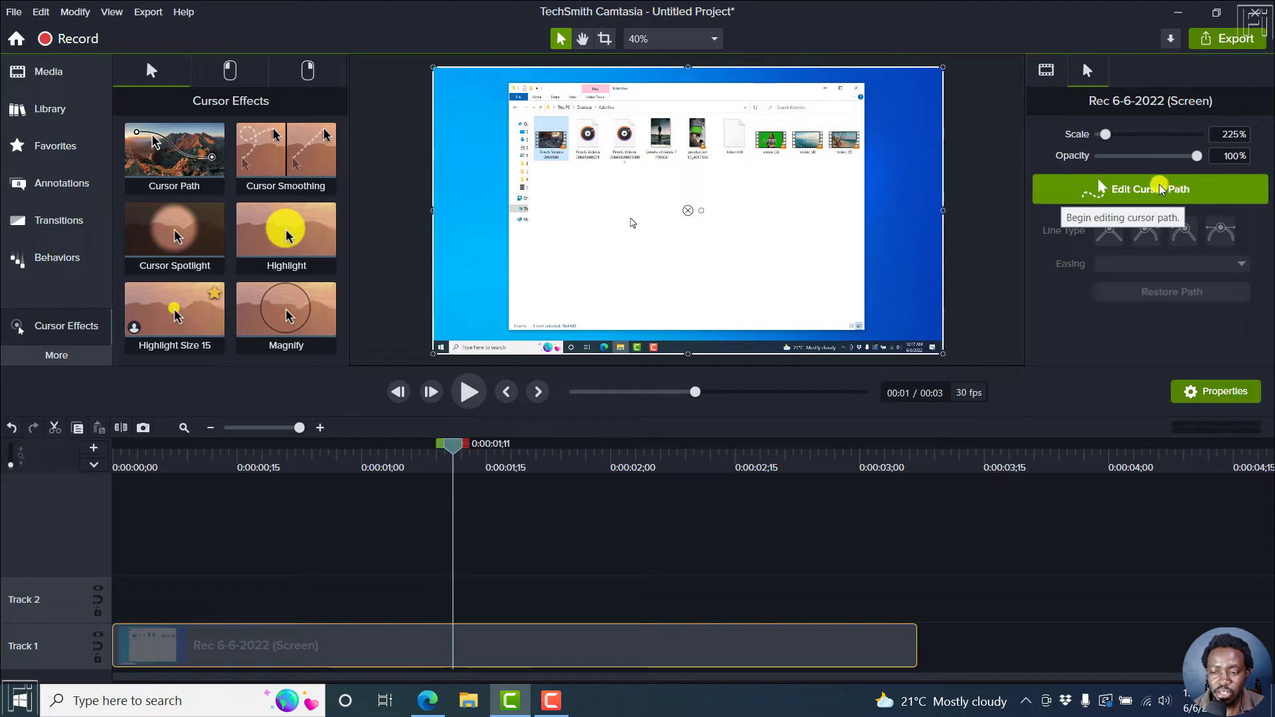
{"action": "left_click", "coordinate": [1150, 189]}
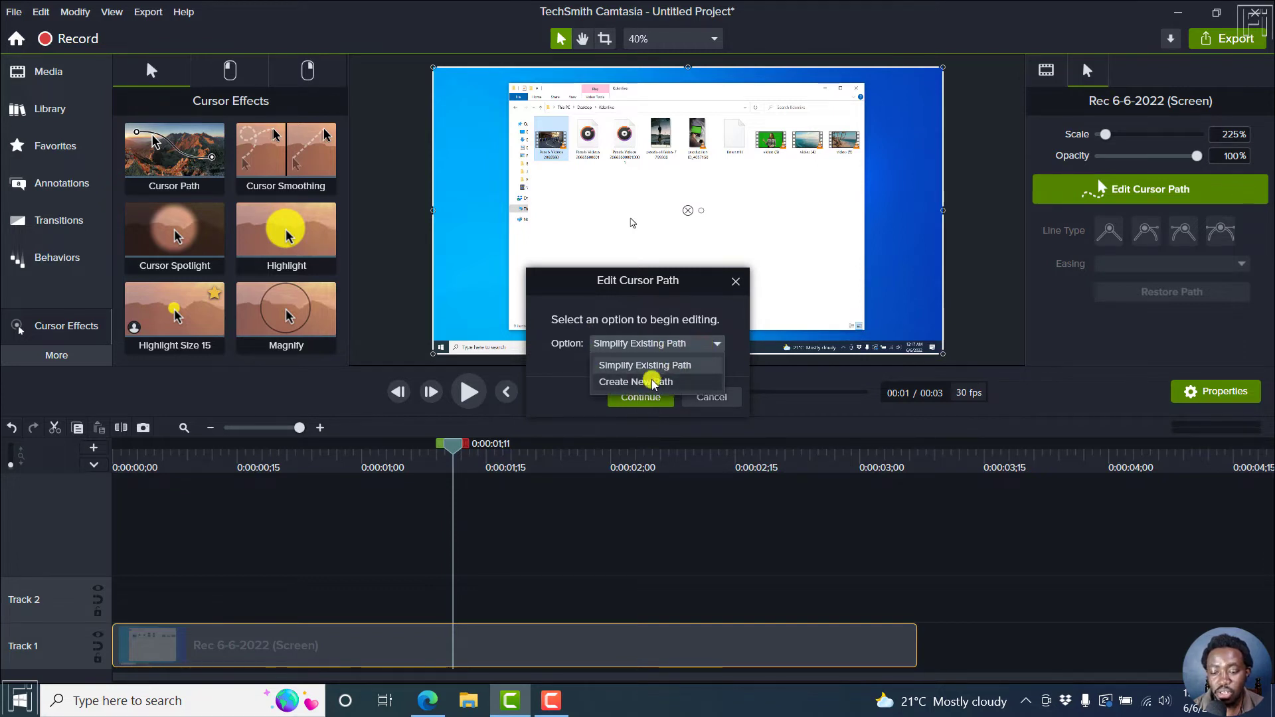
Simplify the existing cursor path in the Edit Cursor Path dialog and continue.
{"action": "left_click", "coordinate": [644, 365]}
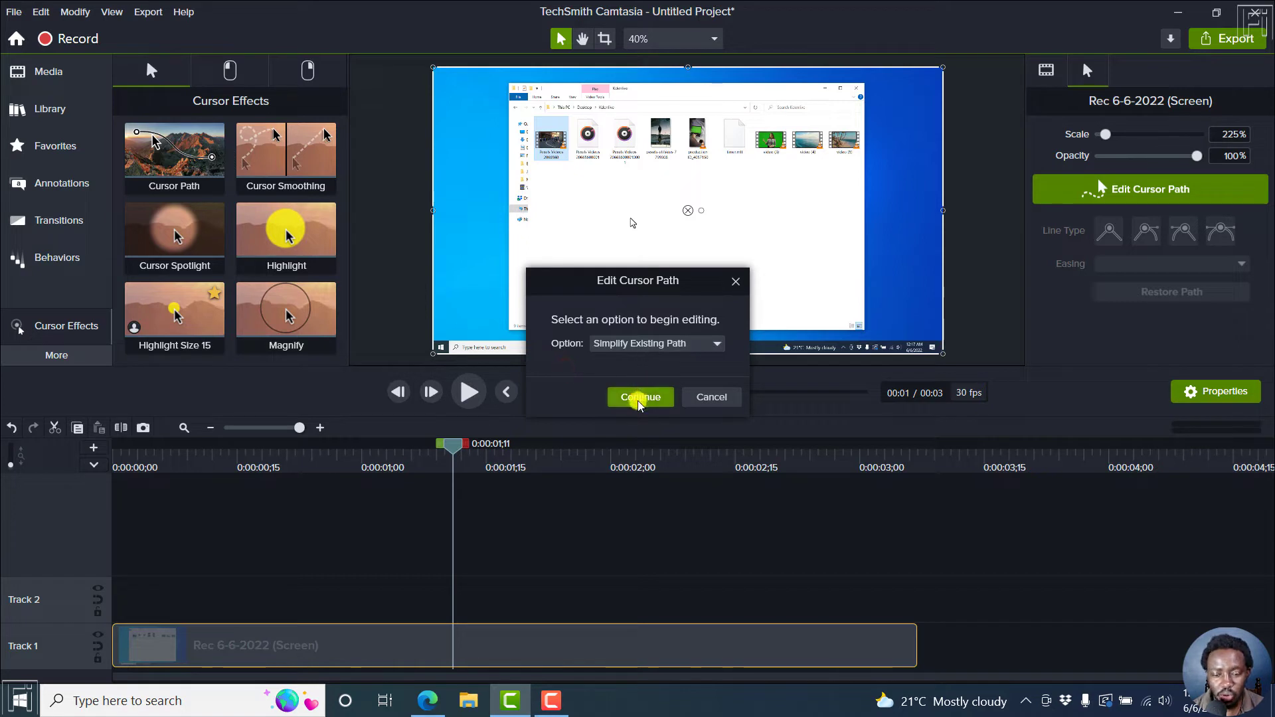
{"action": "left_click", "coordinate": [640, 397]}
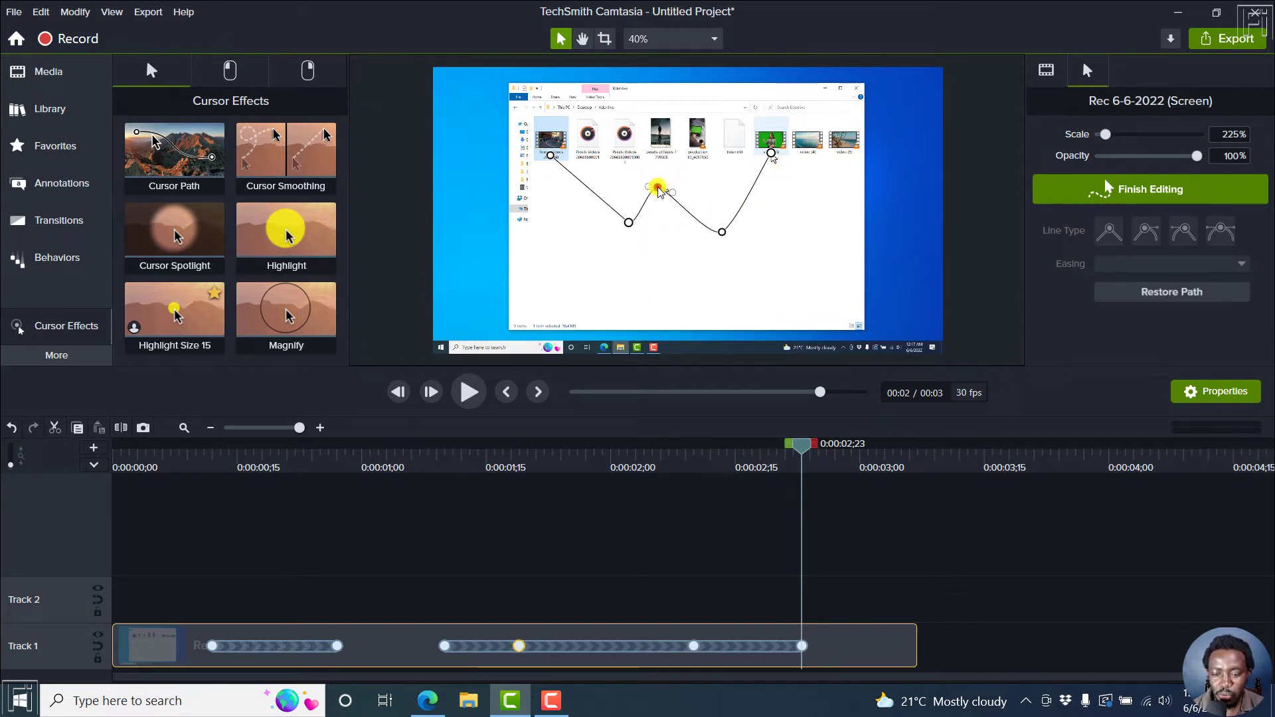
Reshape the path into one smooth curve between the two video icons.
{"action": "left_click", "coordinate": [1219, 231]}
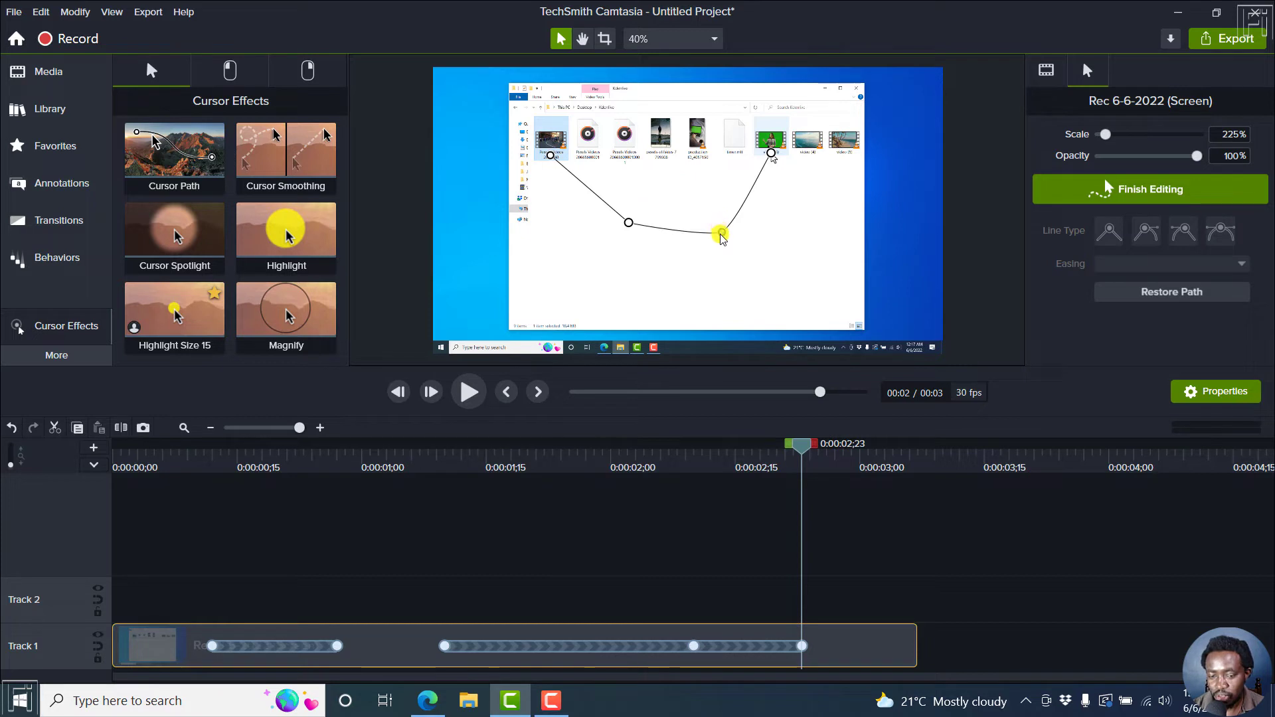
{"action": "left_click", "coordinate": [1220, 231]}
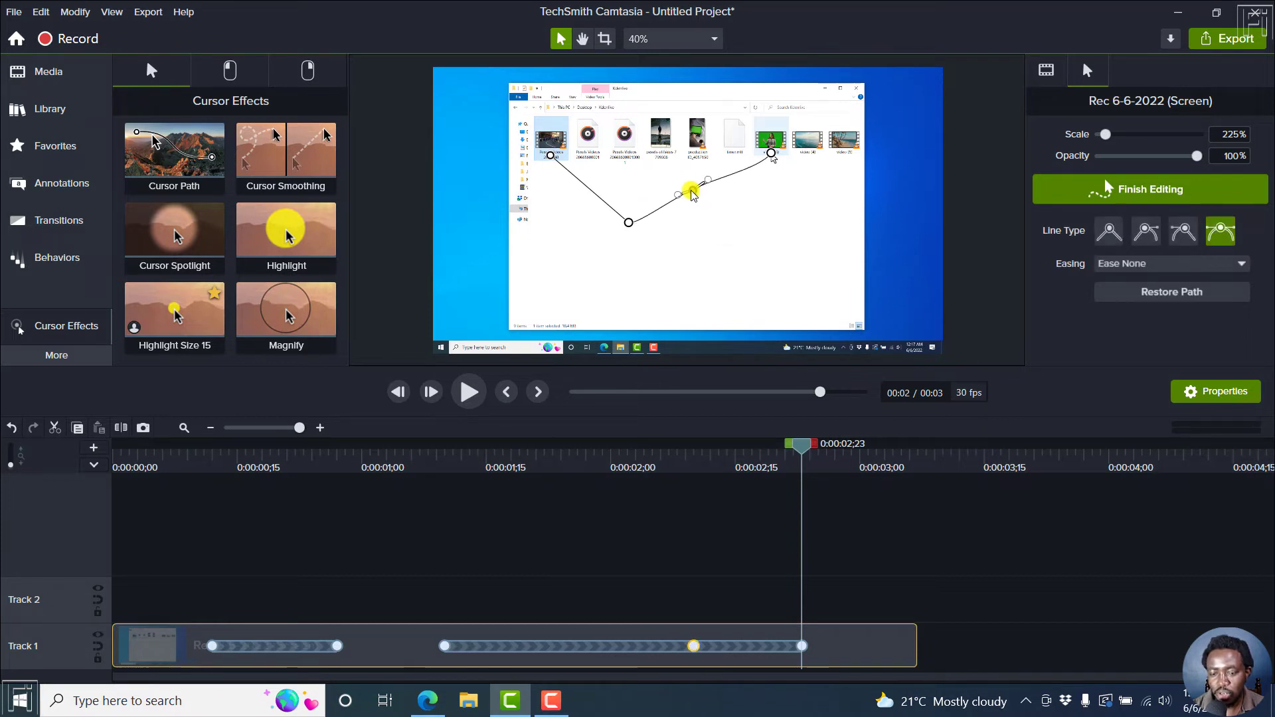
{"action": "left_click_drag", "start_coordinate": [692, 191], "coordinate": [630, 221]}
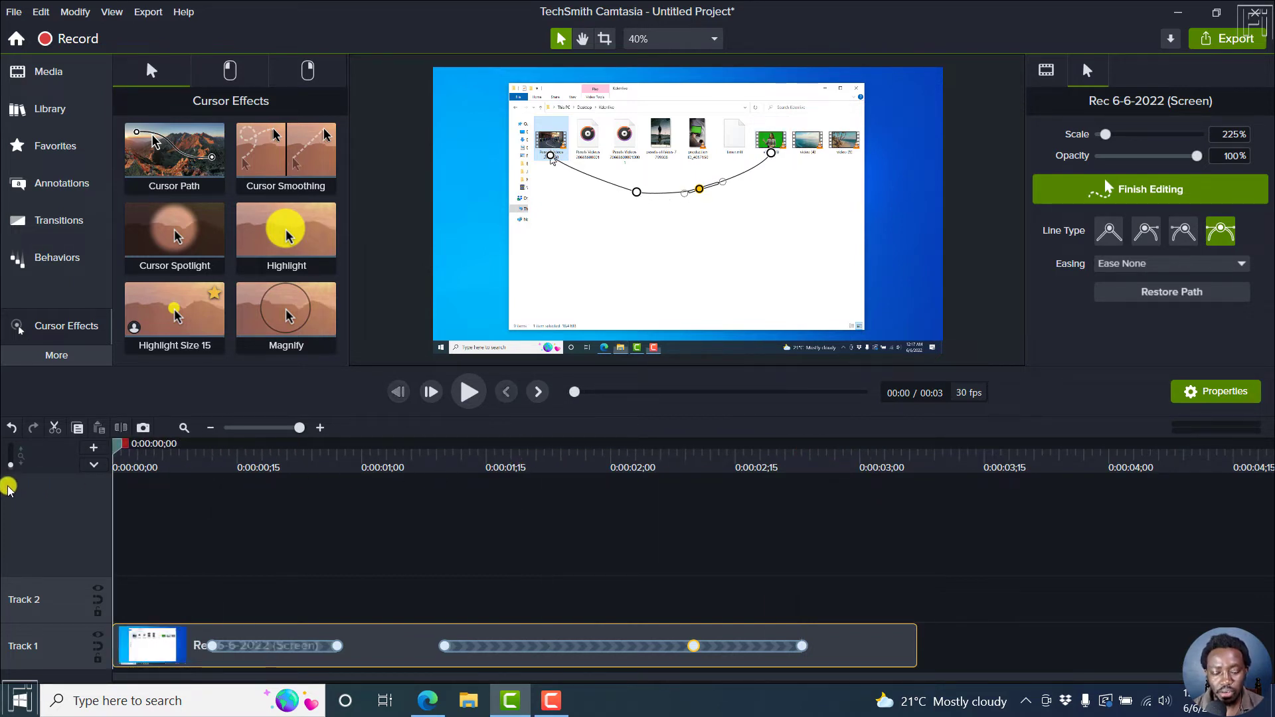
{"action": "left_click", "coordinate": [468, 391]}
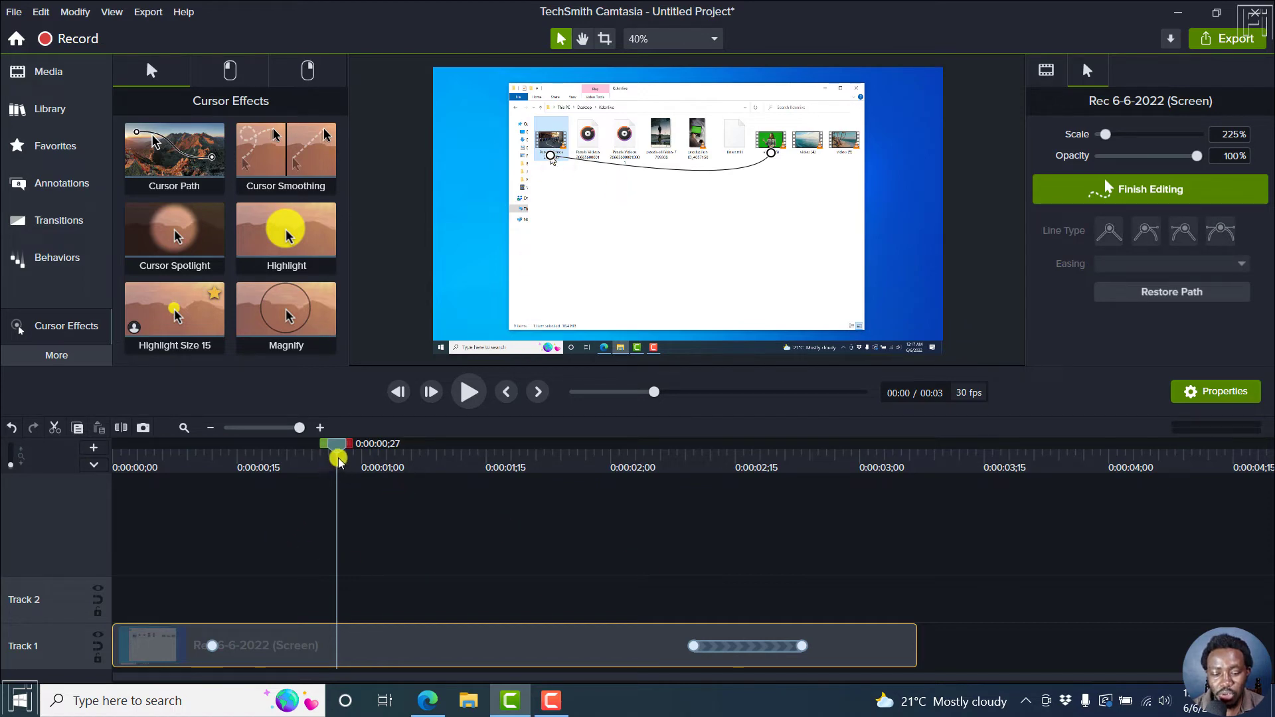
Preview the smoothed cursor movement, then add a new point to the cursor path.
{"action": "left_click", "coordinate": [398, 391]}
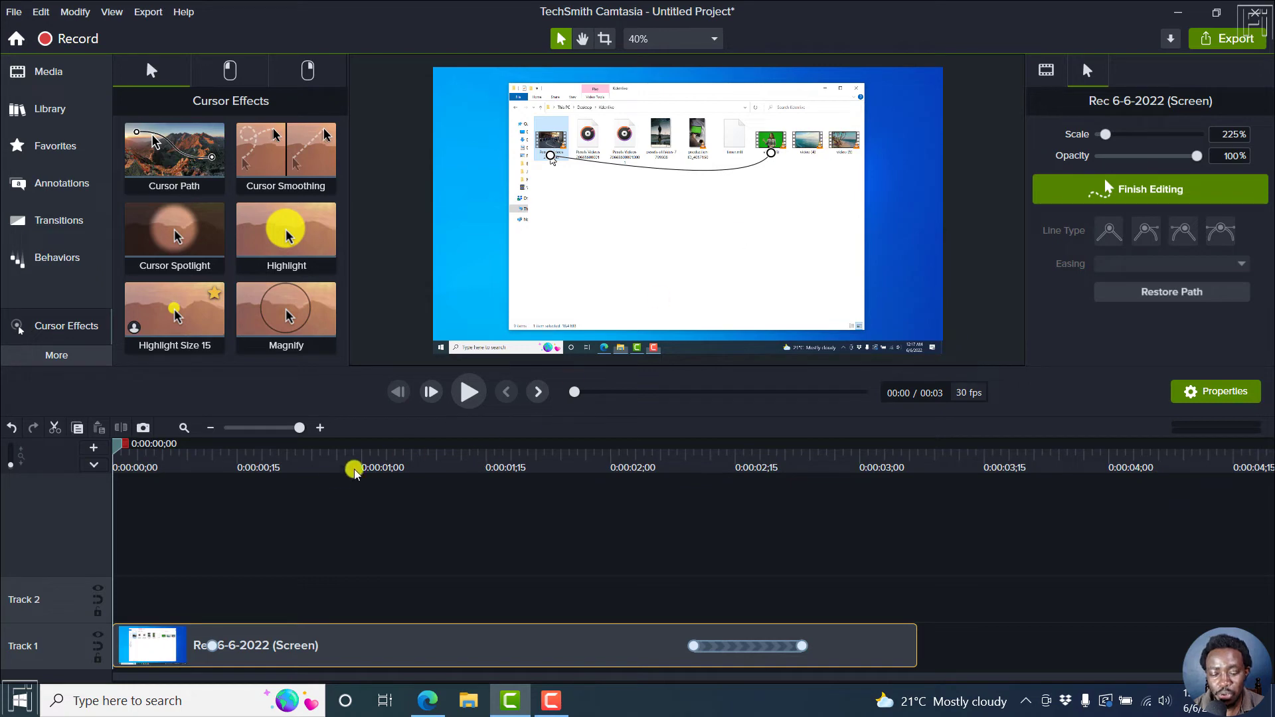
{"action": "left_click", "coordinate": [468, 391]}
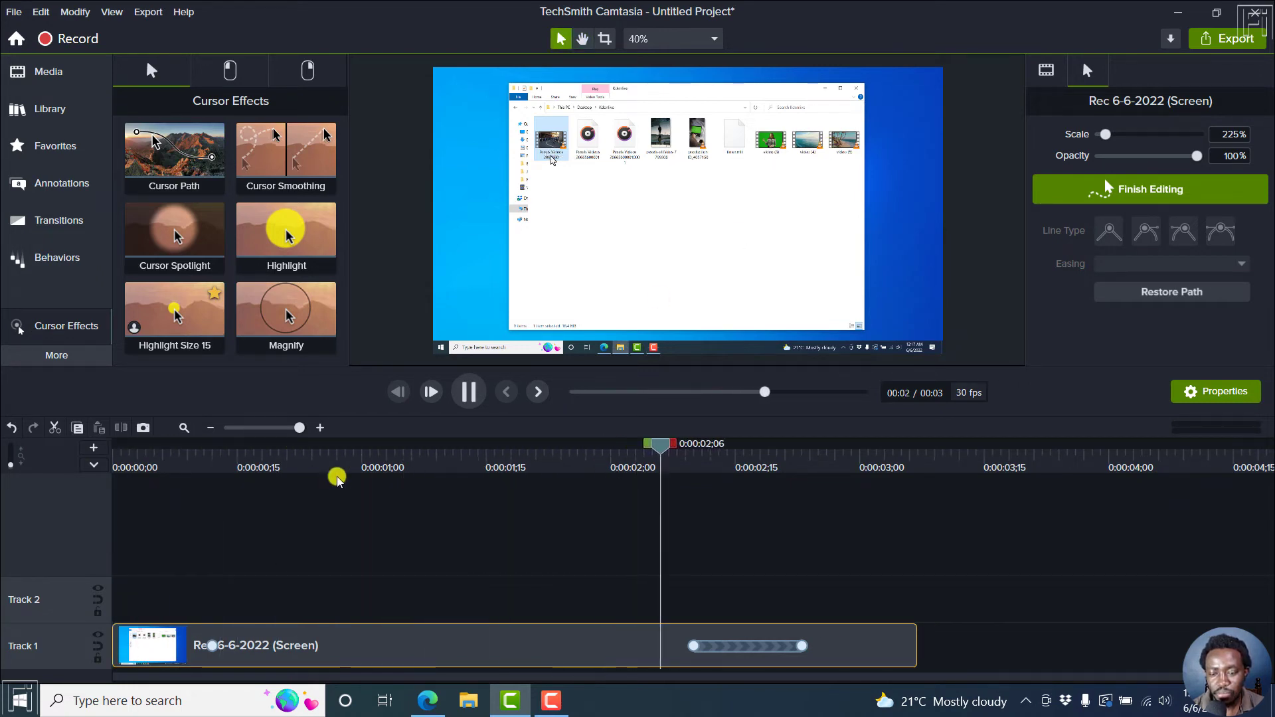
{"action": "left_click", "coordinate": [468, 391]}
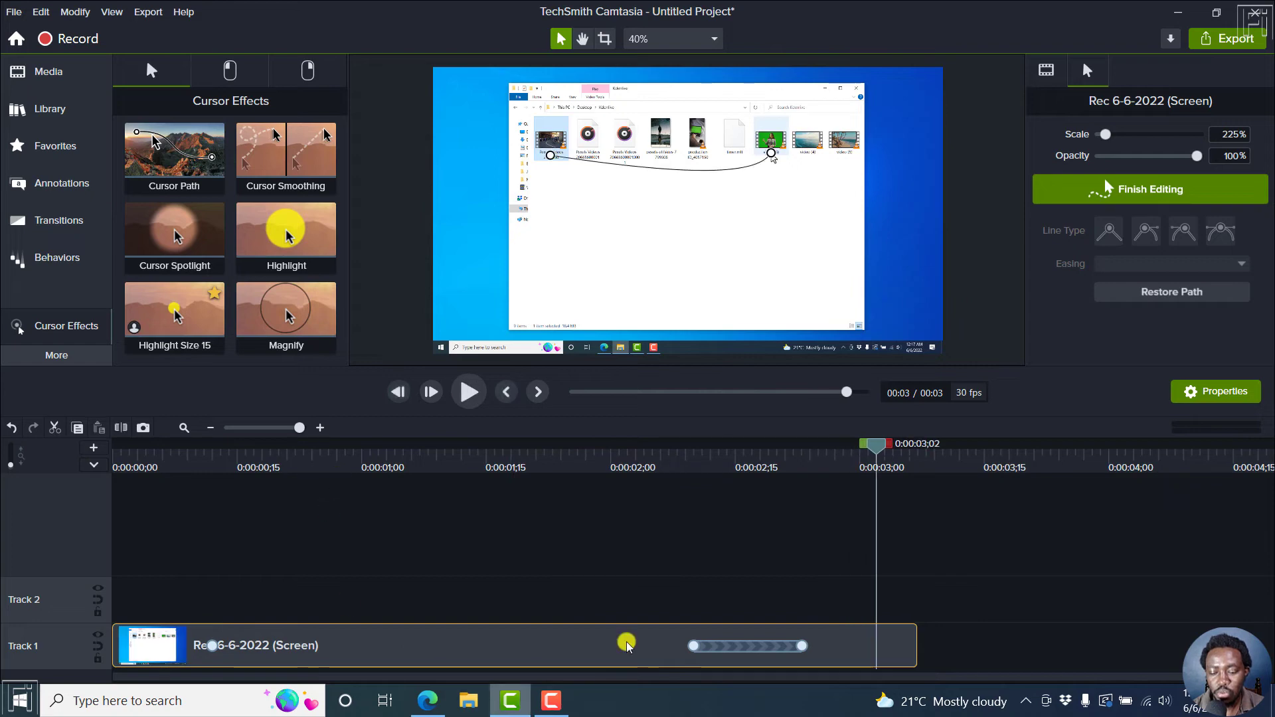
{"action": "left_click", "coordinate": [1145, 231]}
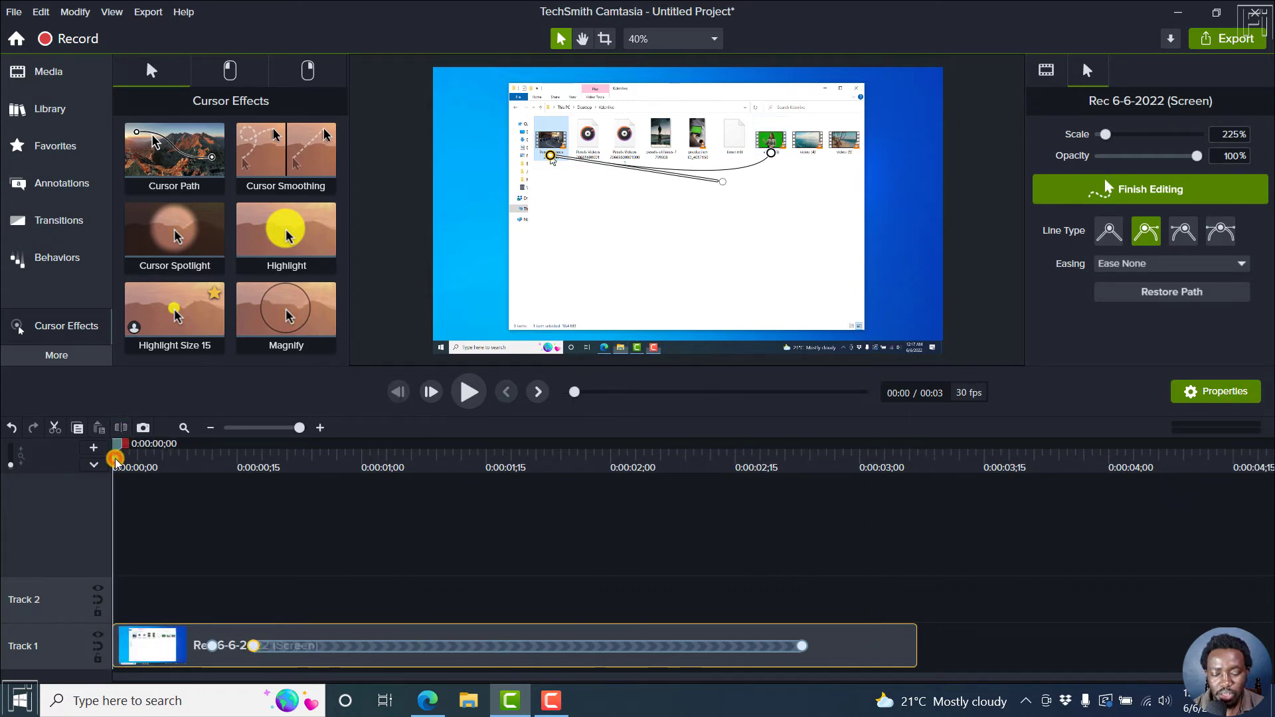
{"action": "left_click", "coordinate": [468, 391]}
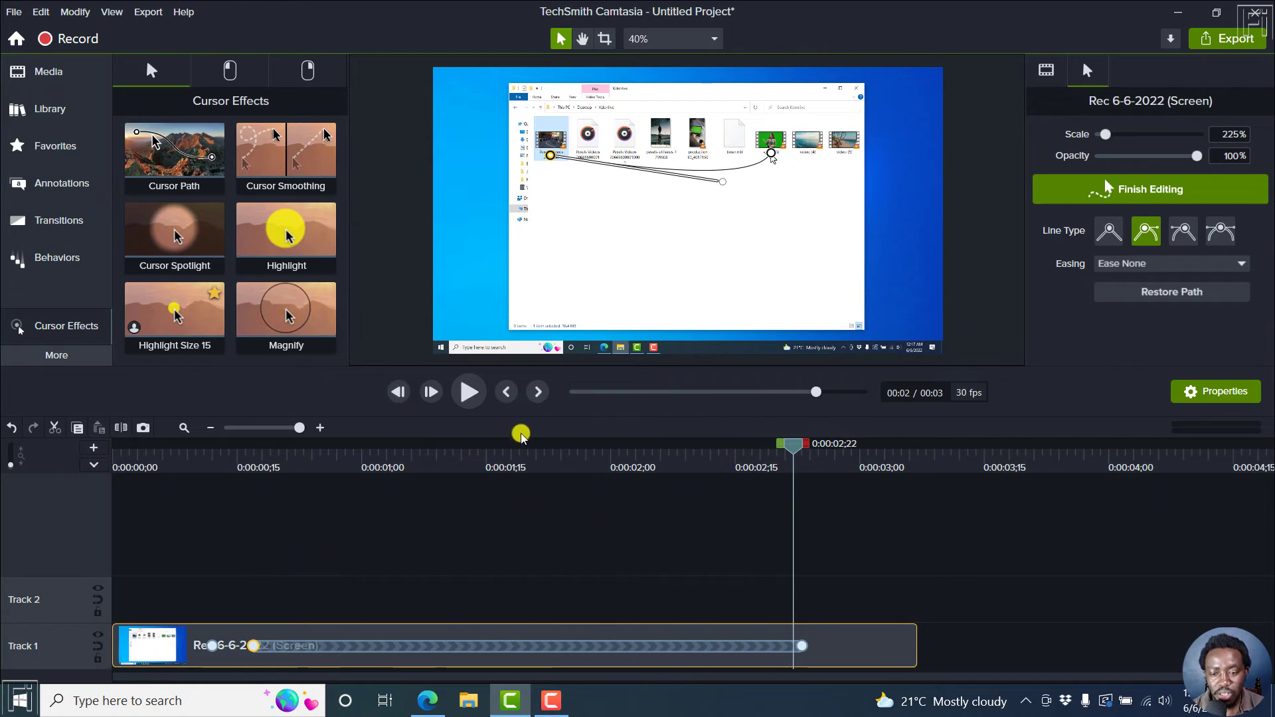
{"action": "left_click_drag", "start_coordinate": [520, 432], "coordinate": [793, 451]}
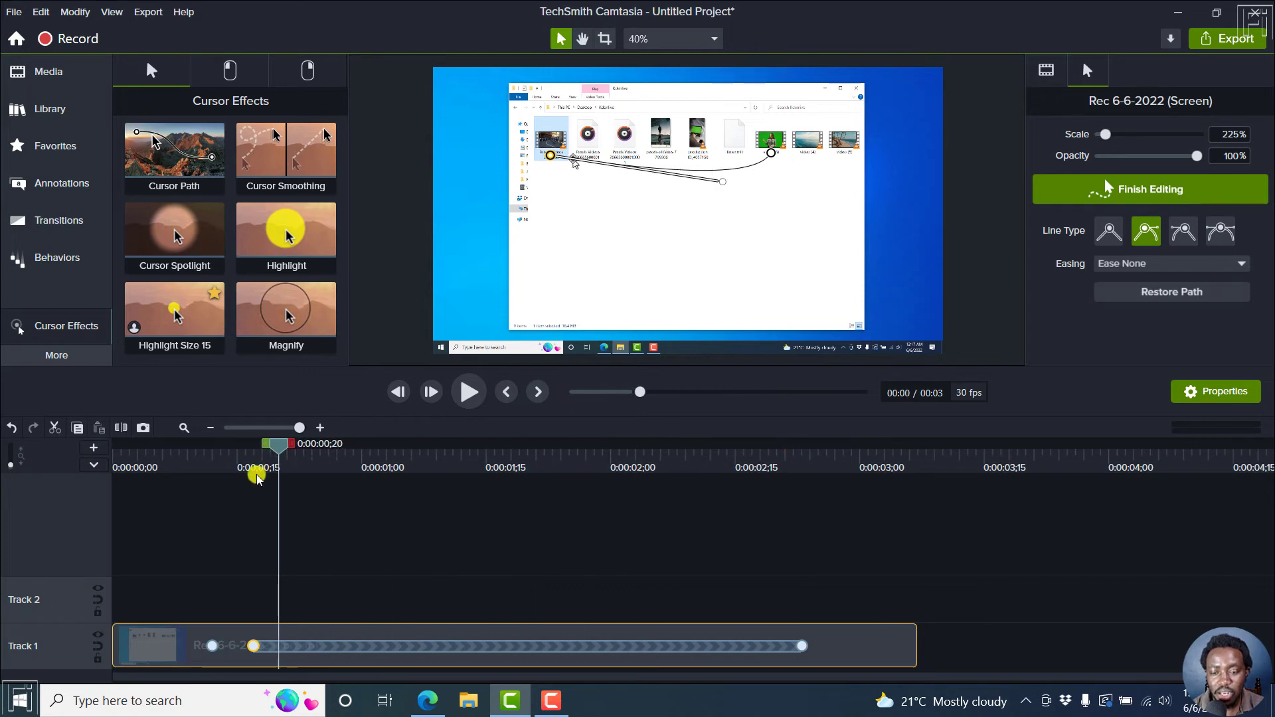
{"action": "left_click_drag", "start_coordinate": [278, 475], "coordinate": [536, 475]}
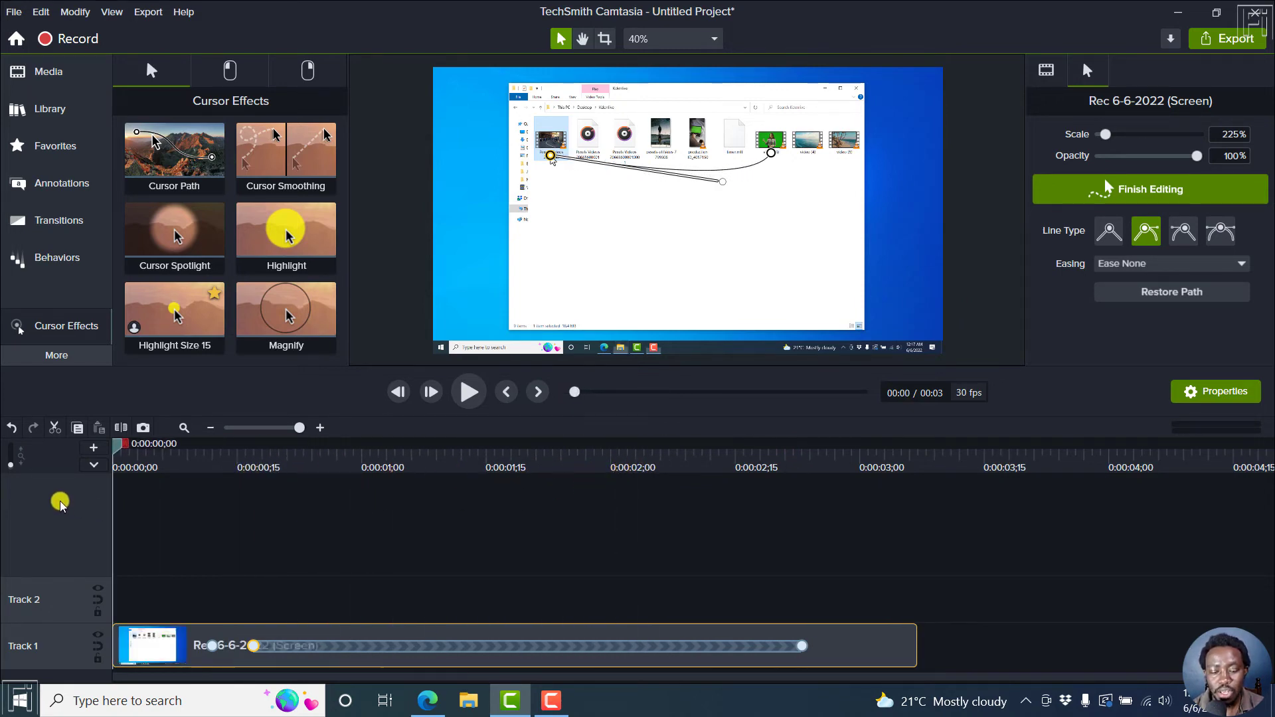
{"action": "left_click", "coordinate": [468, 392]}
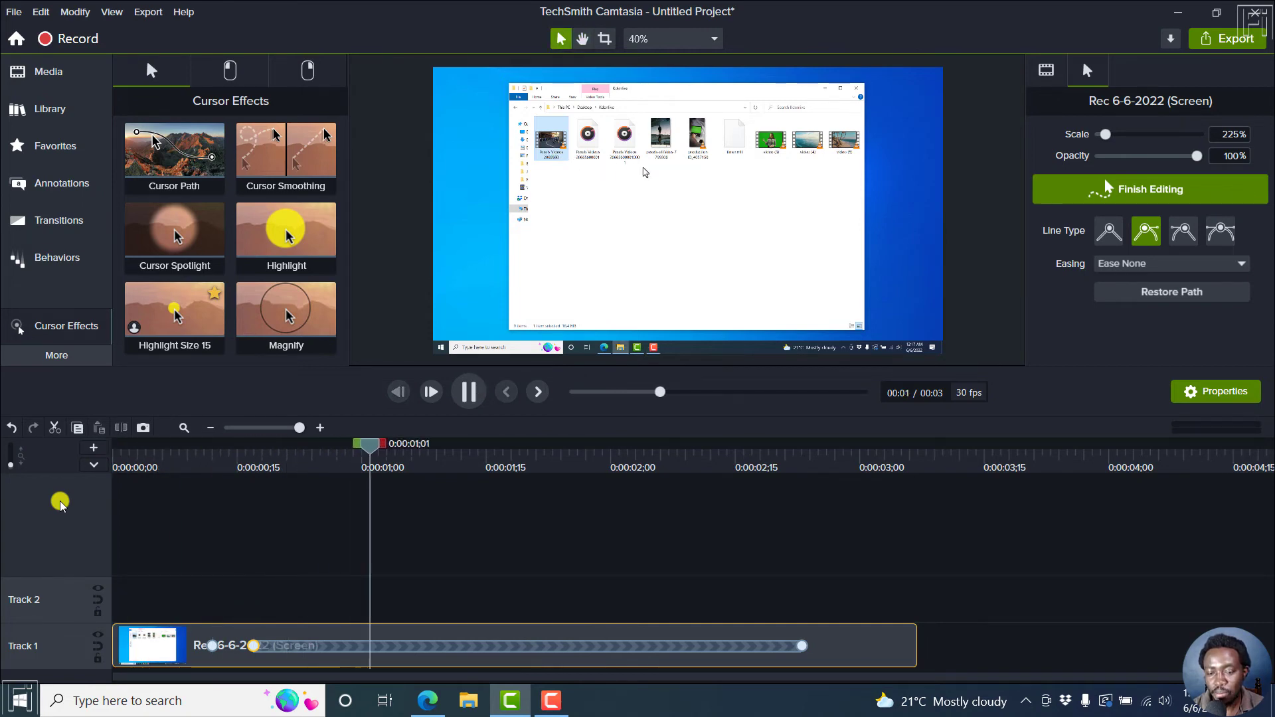
{"action": "left_click", "coordinate": [468, 391]}
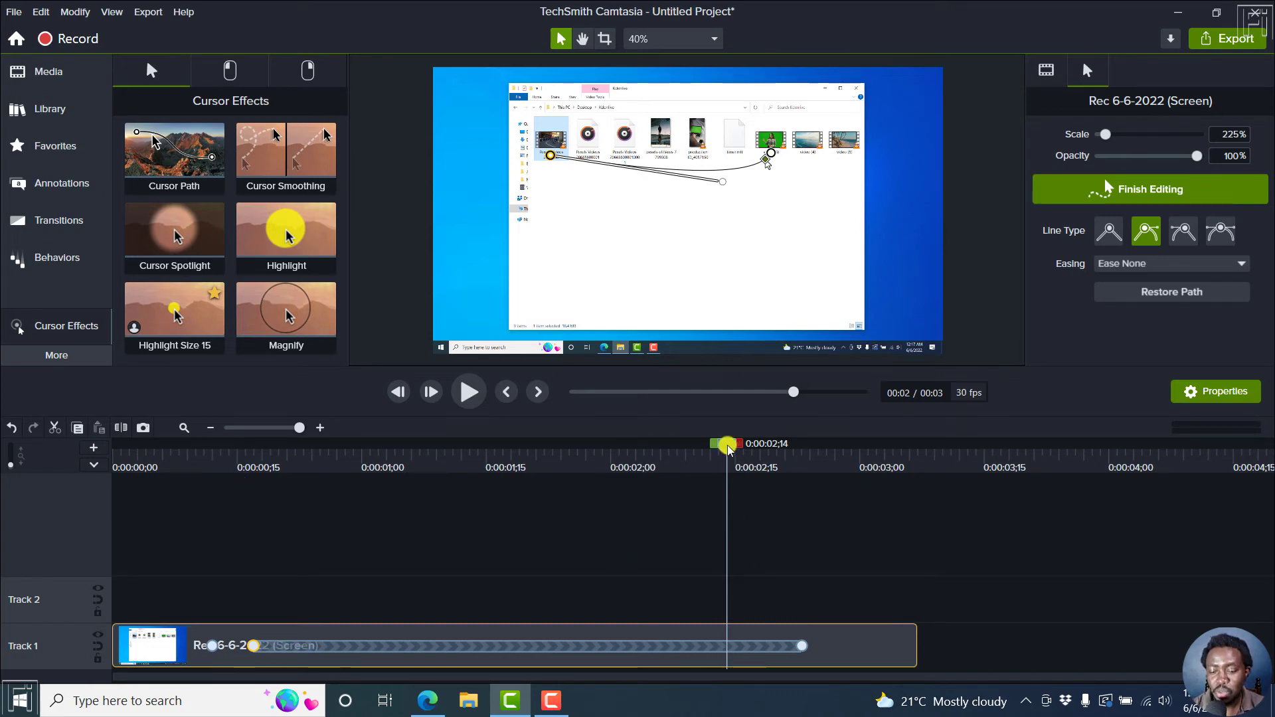
{"action": "left_click_drag", "start_coordinate": [726, 445], "coordinate": [735, 445]}
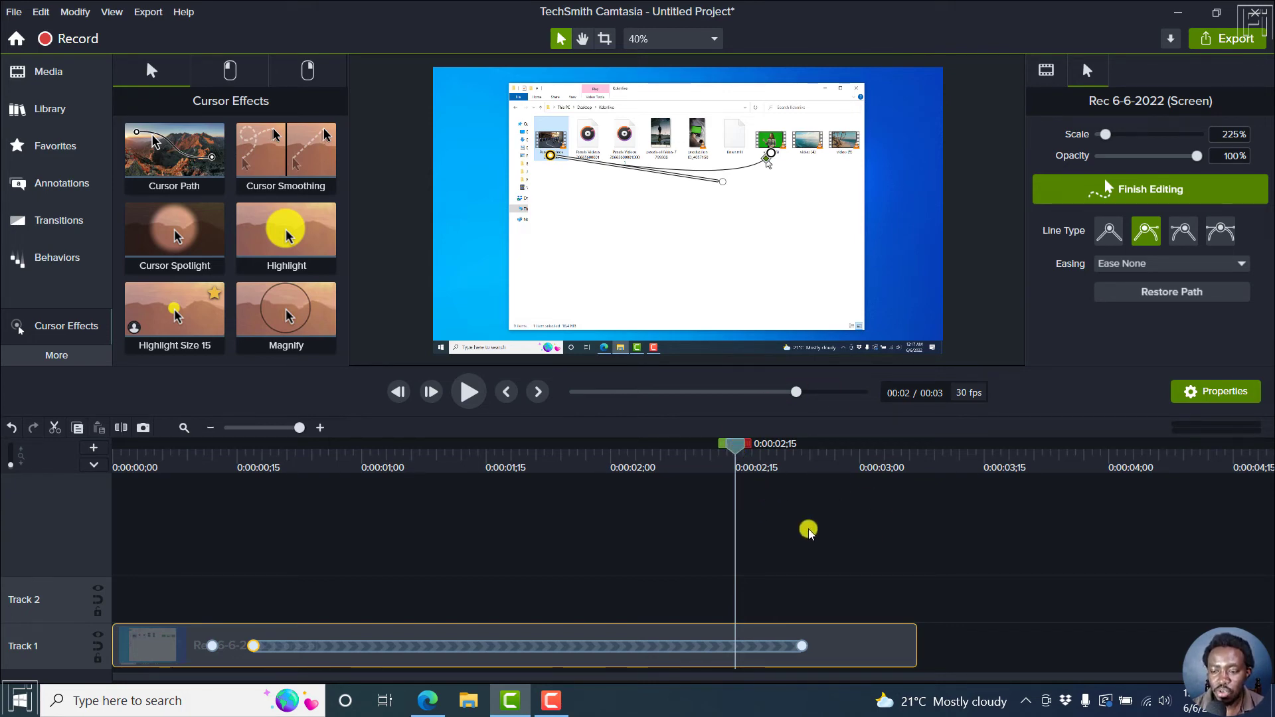
{"action": "mouse_move", "coordinate": [1114, 341]}
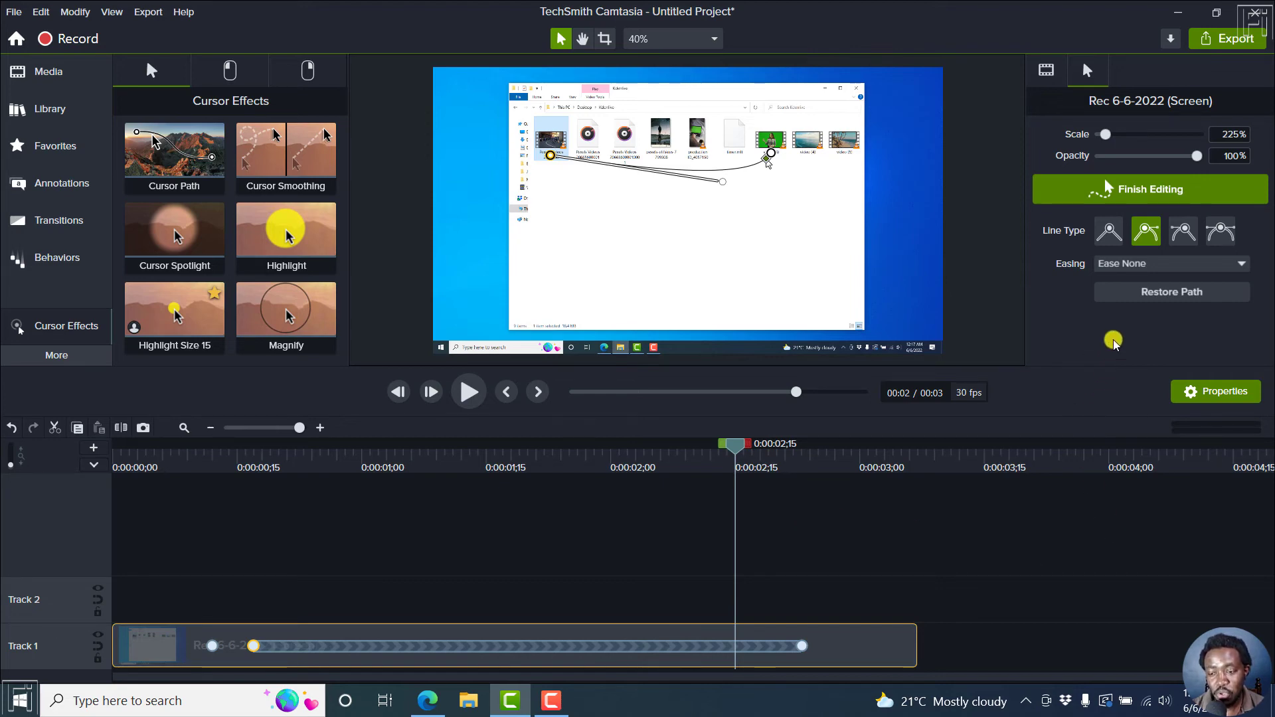
{"action": "mouse_move", "coordinate": [1162, 189]}
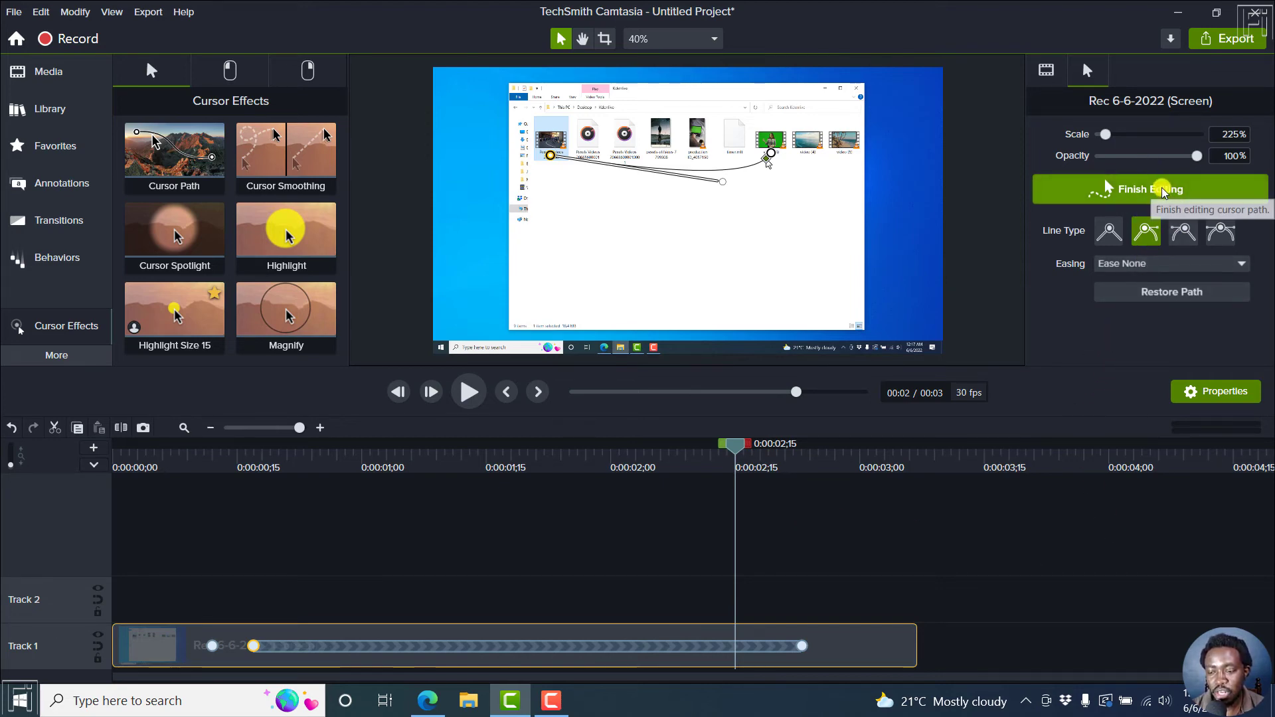
{"action": "mouse_move", "coordinate": [1080, 365]}
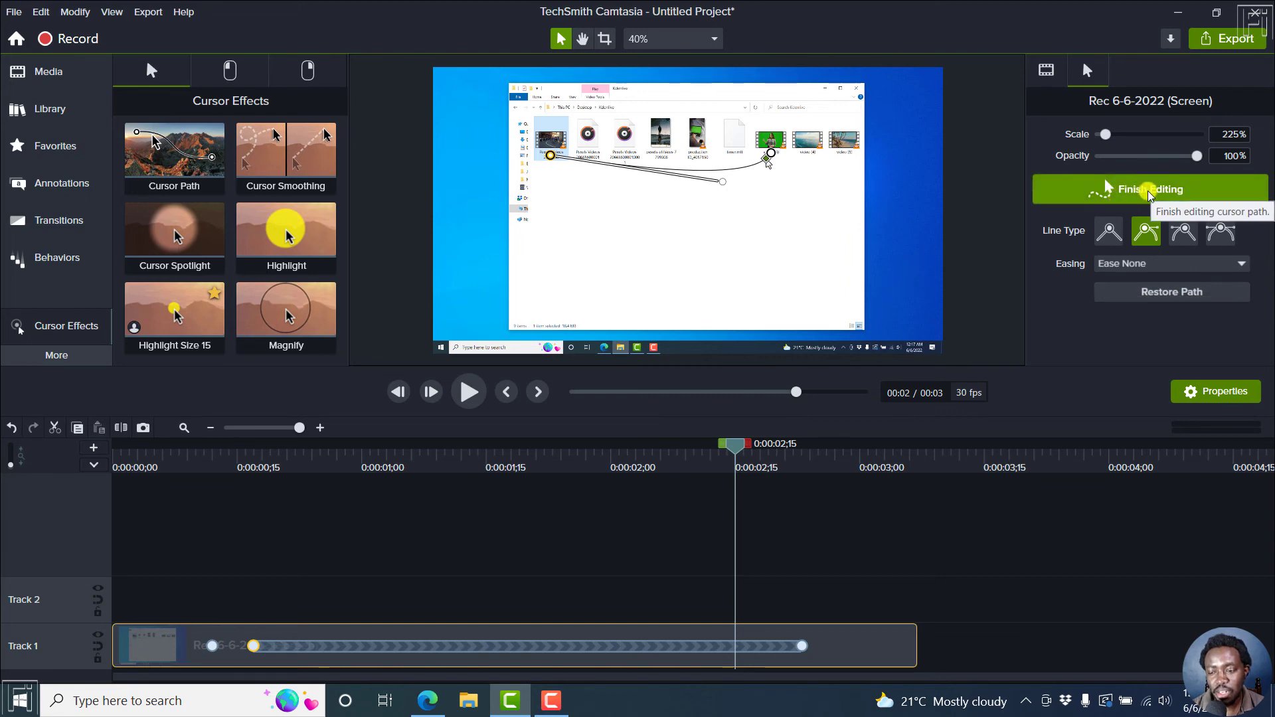
Finish editing the cursor path to hide the path overlay.
{"action": "left_click", "coordinate": [1149, 188]}
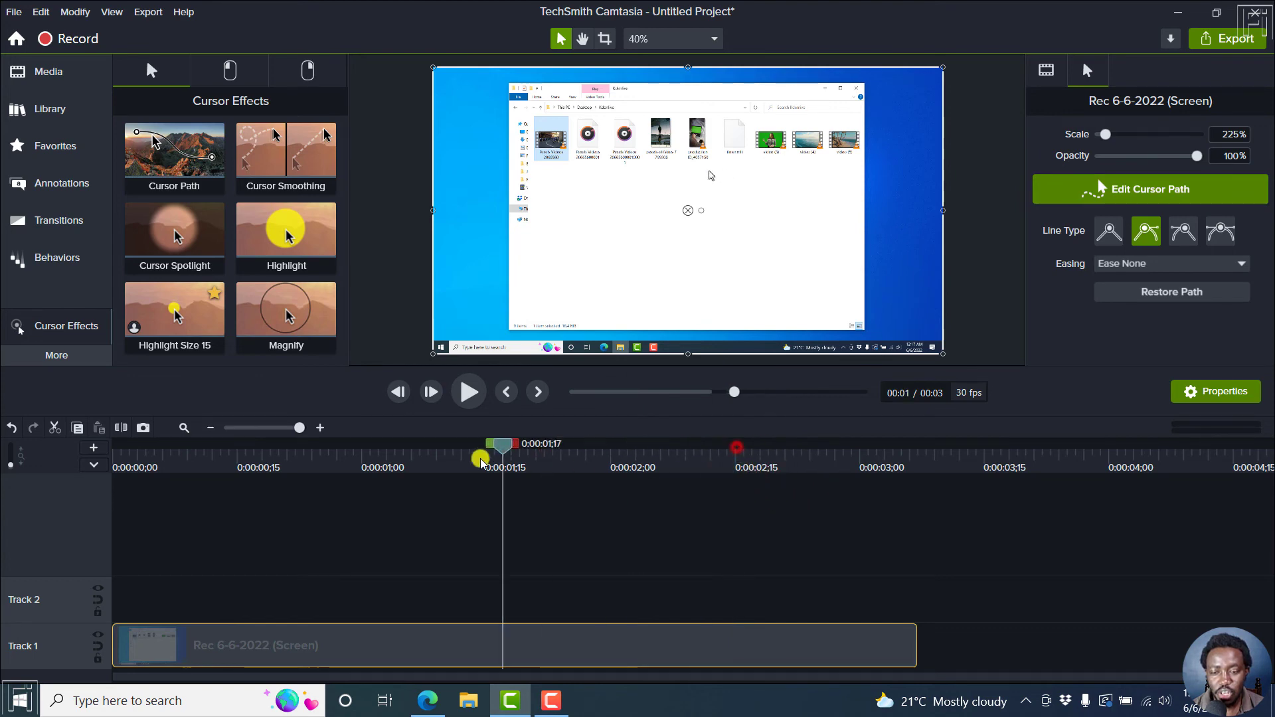
Reopen cursor path editing and drag the path points' timing along the Track 1 clip.
{"action": "left_click", "coordinate": [467, 392]}
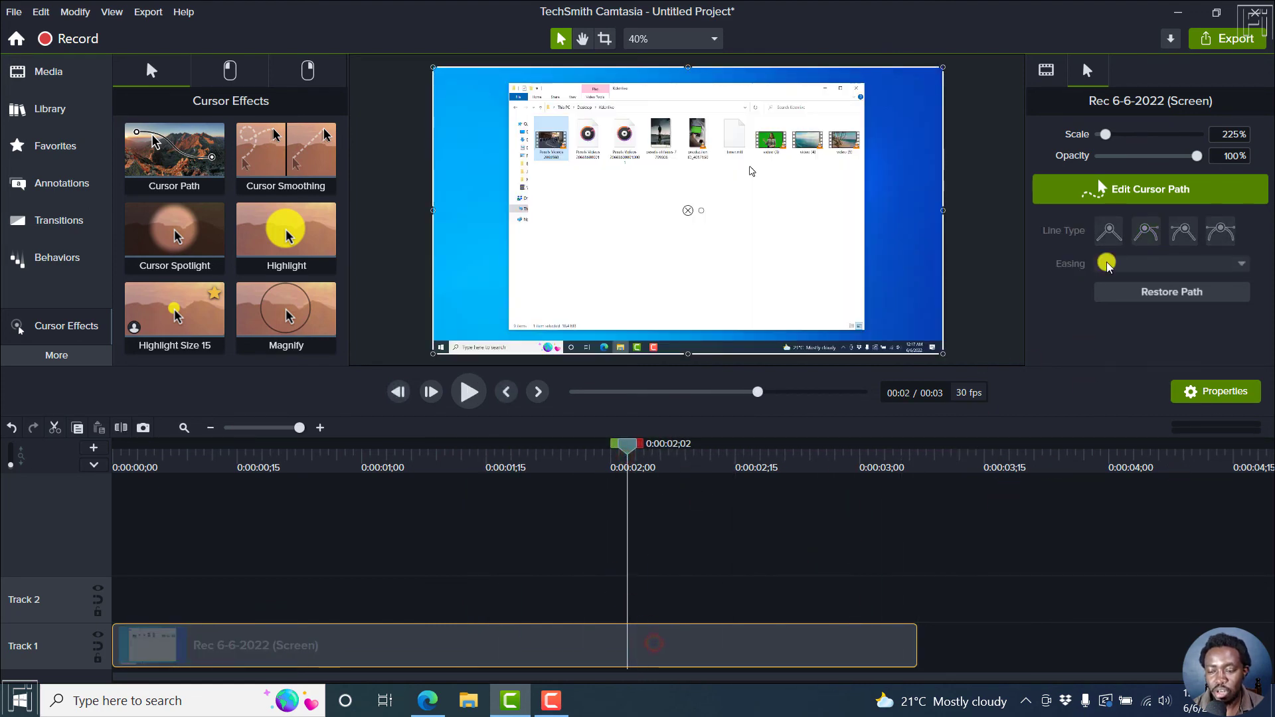
{"action": "left_click", "coordinate": [1149, 188]}
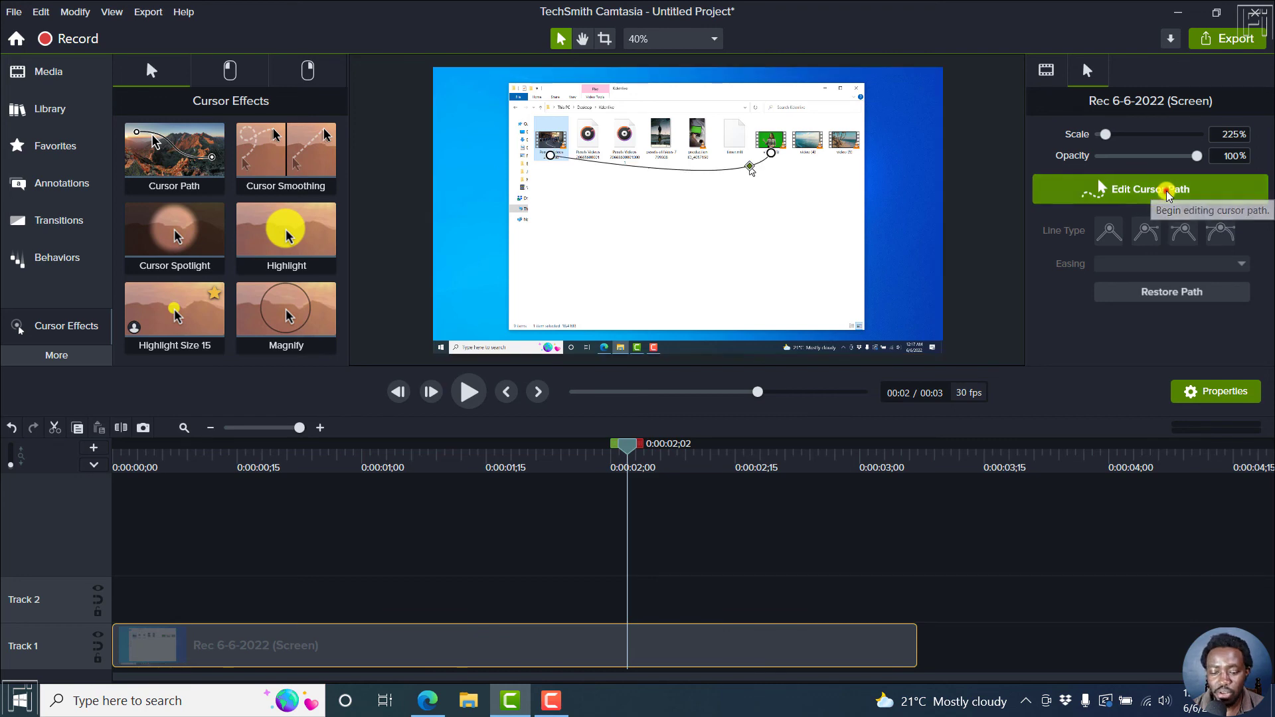
{"action": "left_click", "coordinate": [1148, 189]}
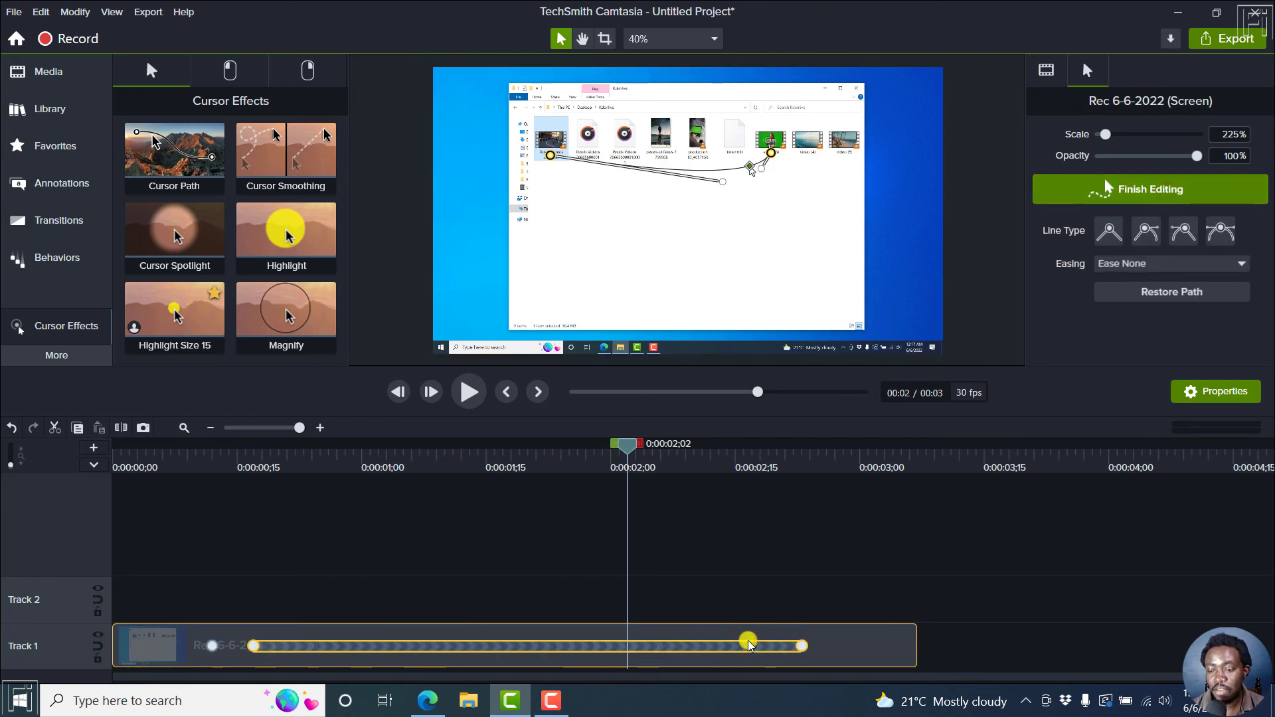
{"action": "left_click_drag", "start_coordinate": [747, 641], "coordinate": [634, 663]}
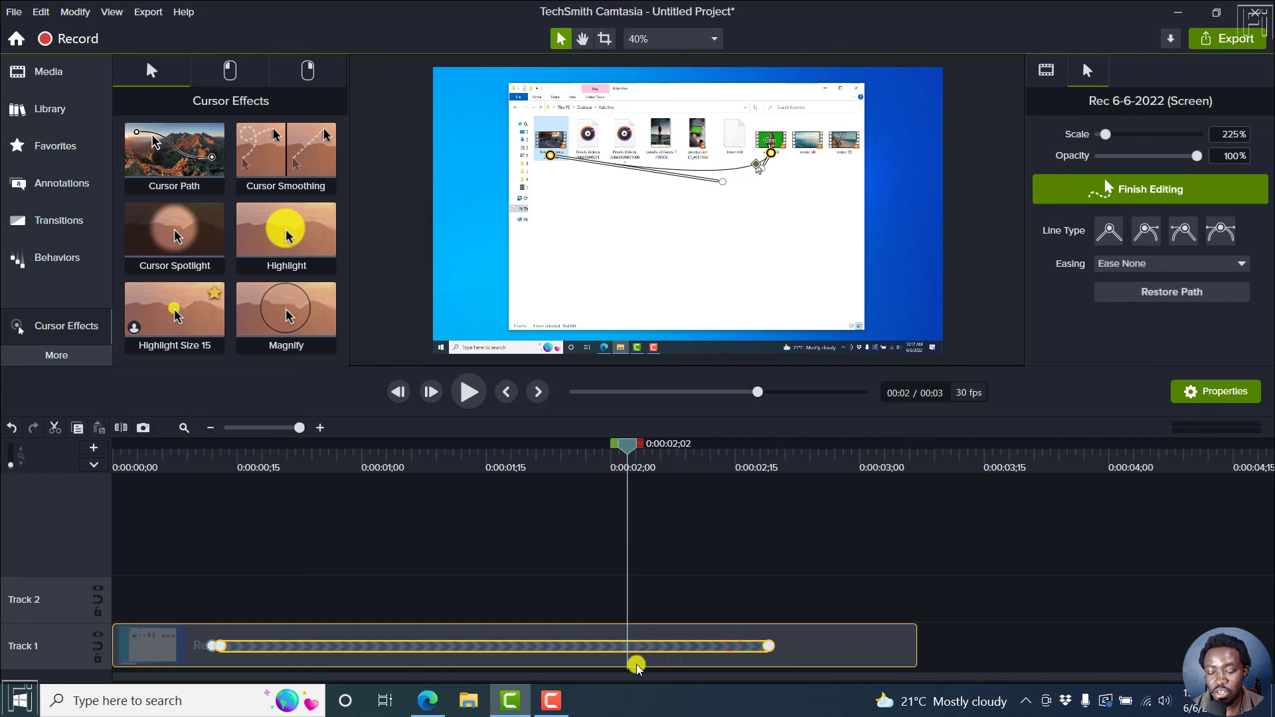
{"action": "left_click_drag", "start_coordinate": [637, 666], "coordinate": [740, 639]}
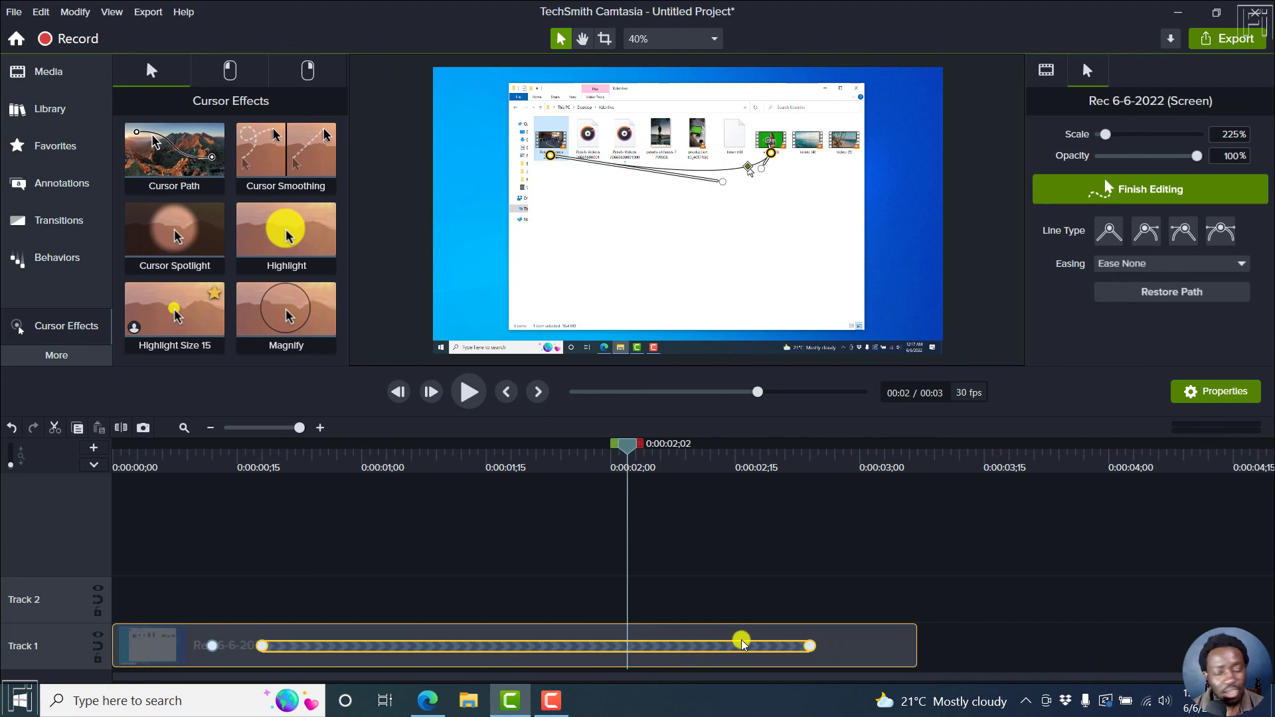